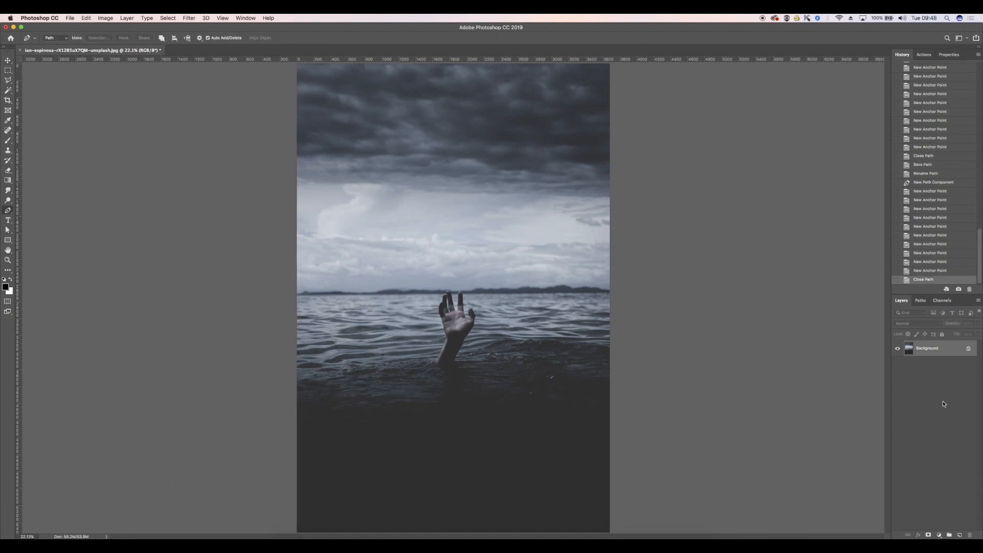
pyautogui.moveTo(526, 213)
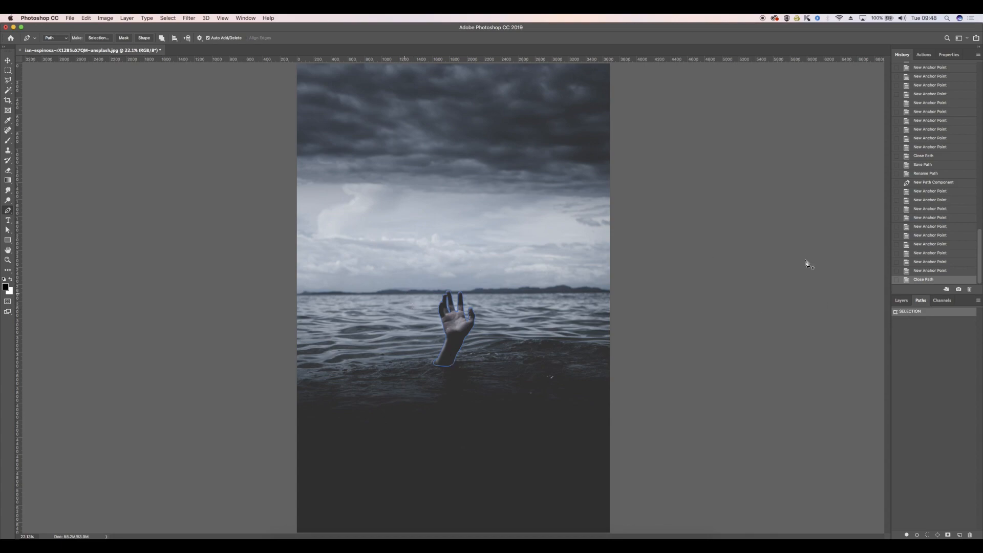
pyautogui.moveTo(870, 311)
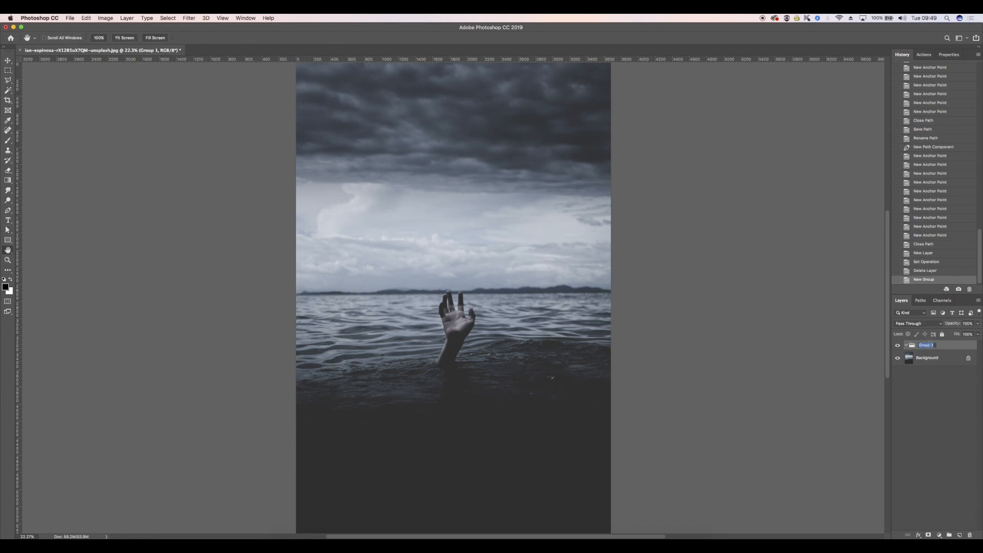
# Name the group HAND and load the SELECTION path as the hand selection.
pyautogui.write('HAND')
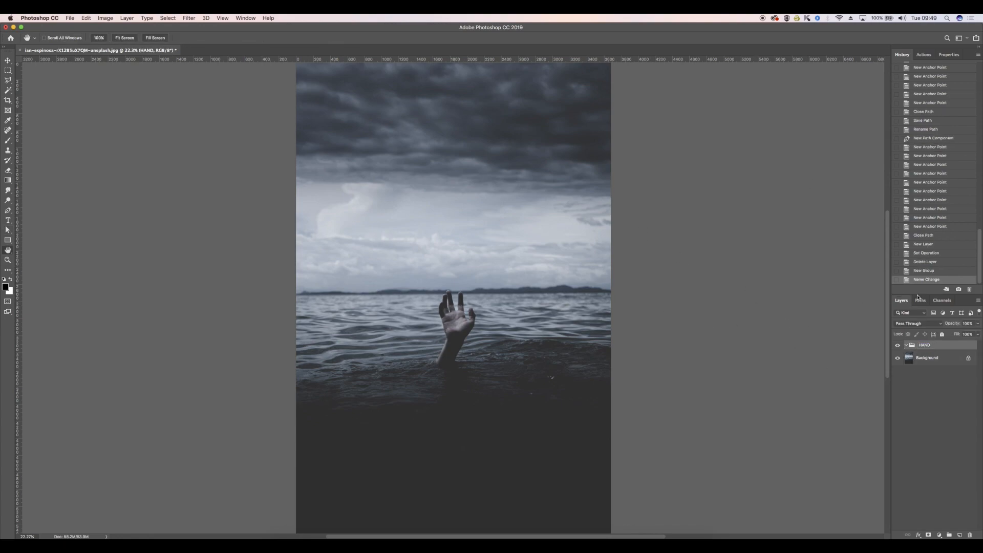
pyautogui.click(920, 300)
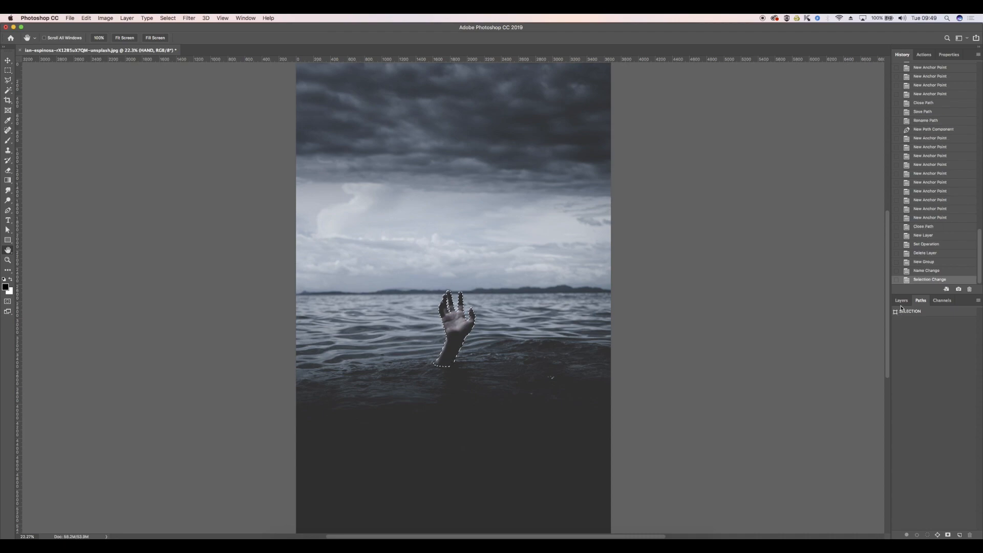
pyautogui.click(901, 300)
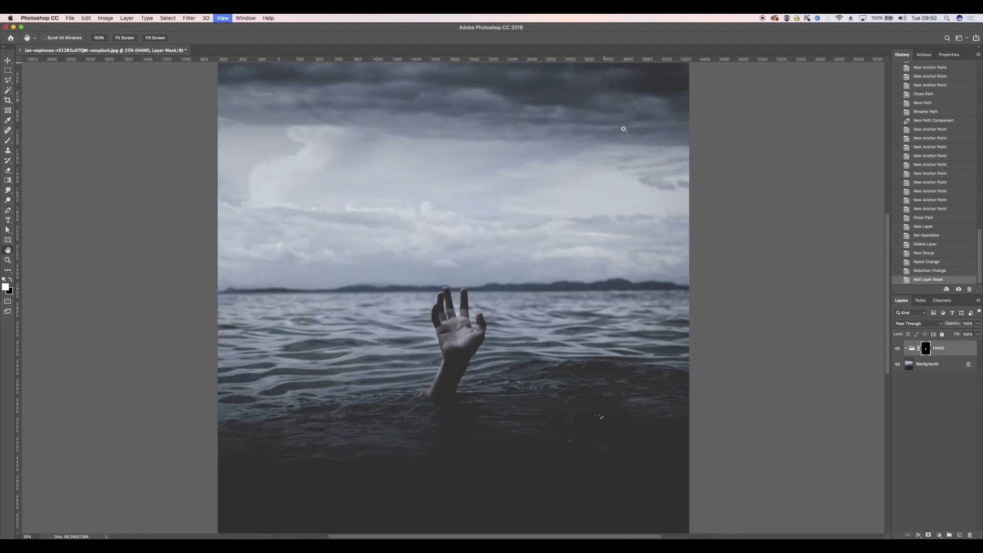
# Add an empty layer under the masked HAND group and choose the Brush with the colour picker.
pyautogui.click(623, 129)
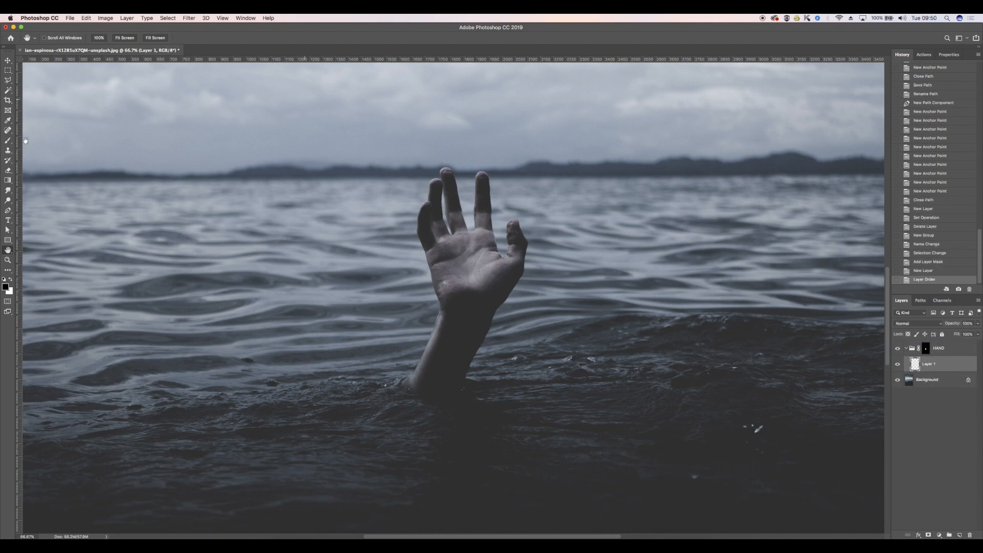
pyautogui.click(8, 140)
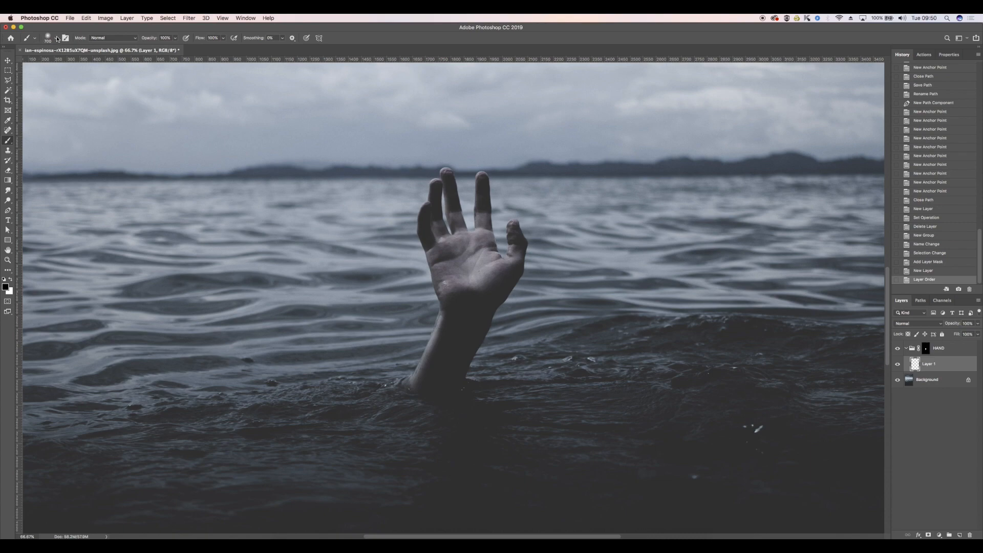
pyautogui.click(57, 38)
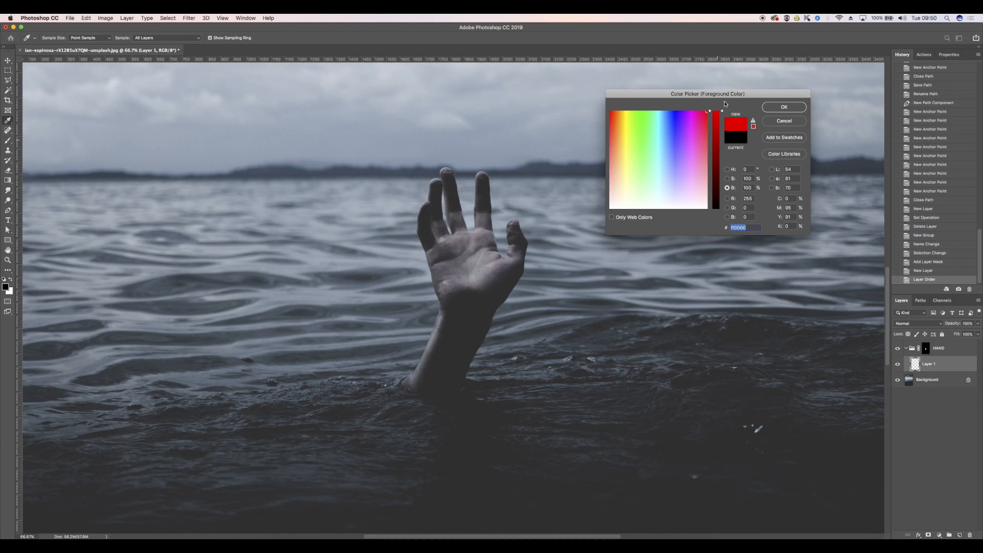
# Confirm red, set Layer 1 to Color Burn and lower brush opacity to 30%.
pyautogui.click(783, 107)
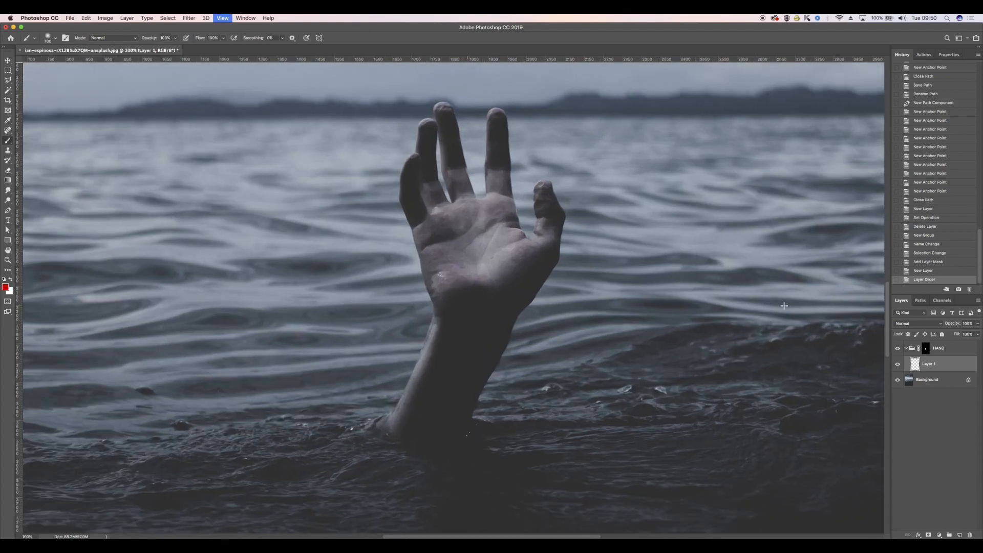
pyautogui.click(917, 322)
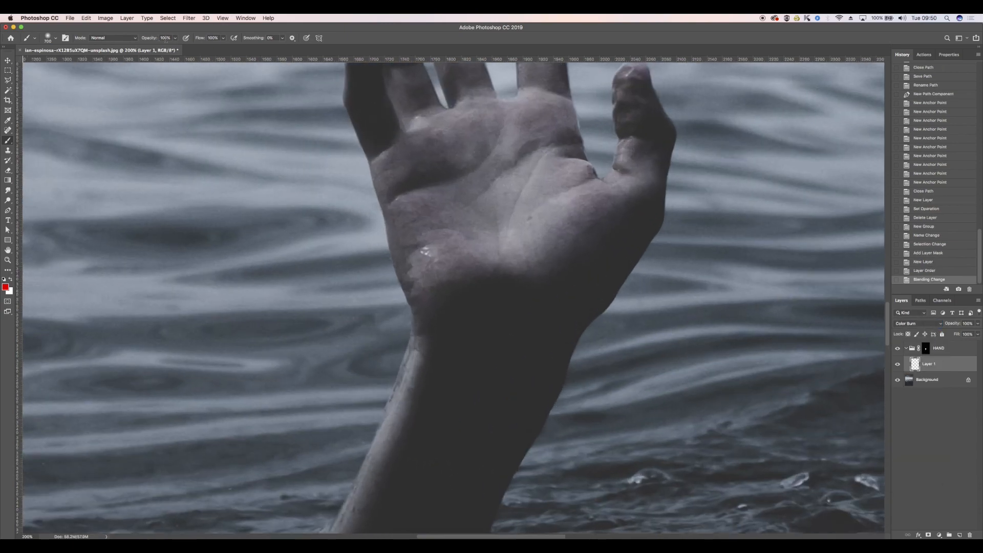
pyautogui.click(166, 38)
pyautogui.write('10')
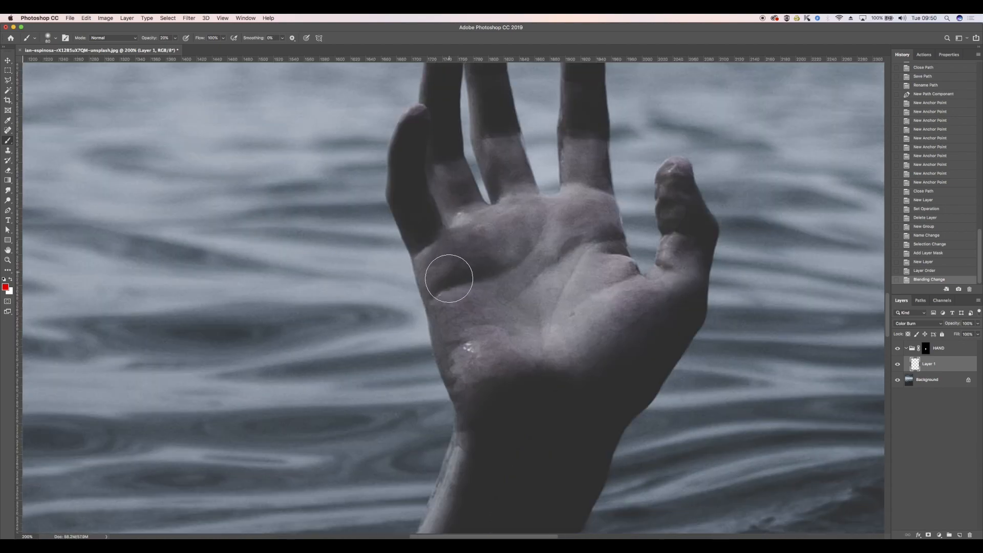
# Brush soft red smears across the palm, its centre and the base of the fingers.
pyautogui.moveTo(448, 278); pyautogui.dragTo(451, 289)
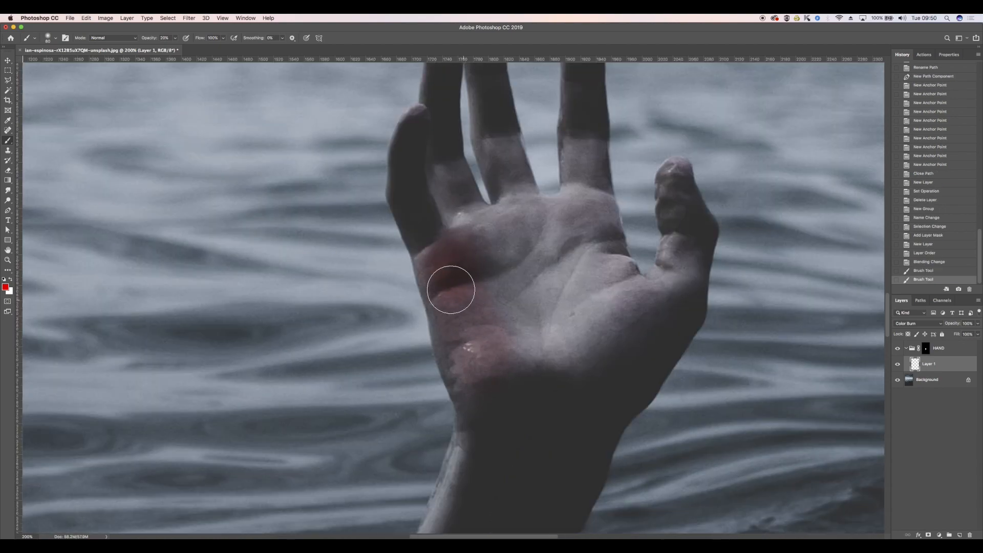
pyautogui.moveTo(451, 289); pyautogui.dragTo(336, 262)
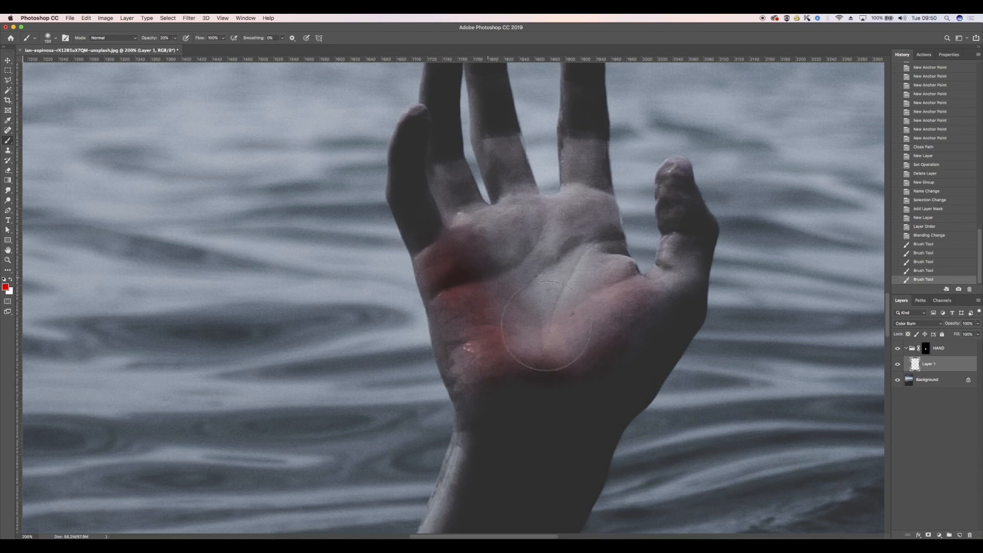
pyautogui.moveTo(548, 325); pyautogui.dragTo(573, 160)
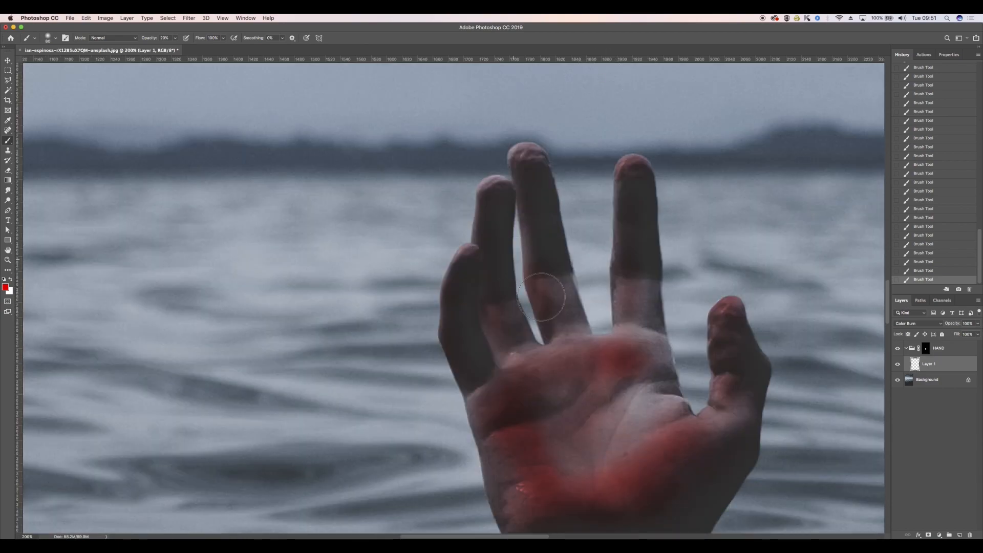
pyautogui.moveTo(542, 297); pyautogui.dragTo(461, 256)
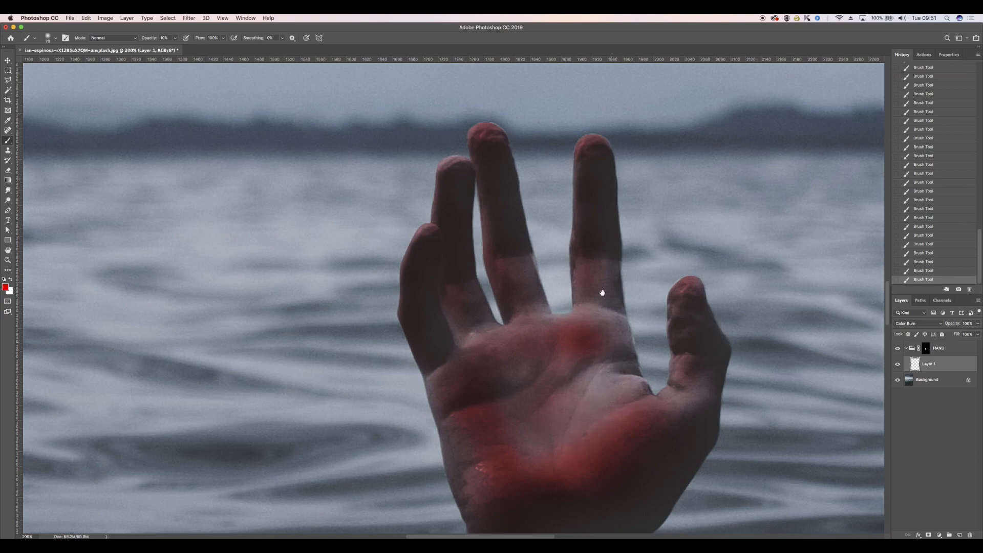
pyautogui.moveTo(602, 292); pyautogui.dragTo(598, 309)
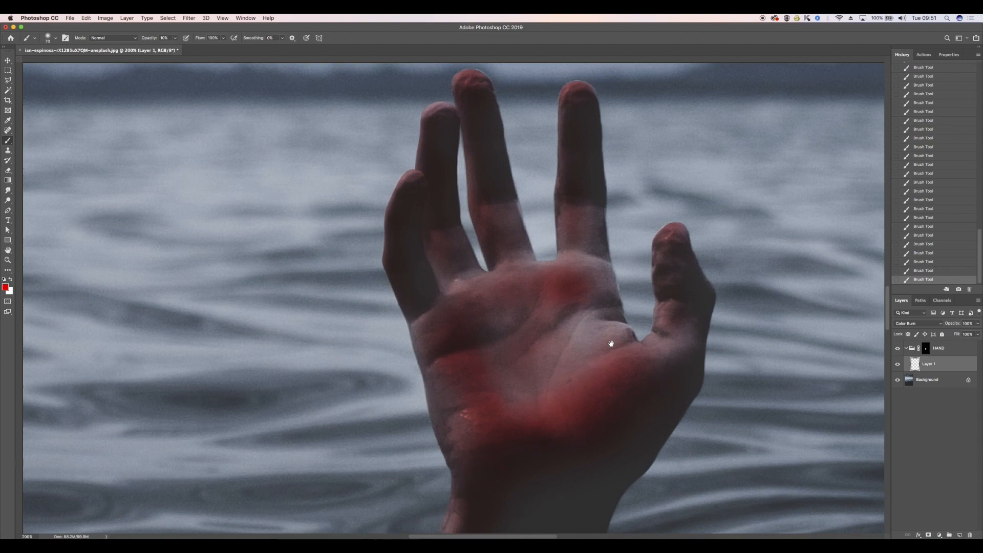
# Create Layer 2 in Color Burn and stain the fingertips and finger edges red.
pyautogui.click(958, 289)
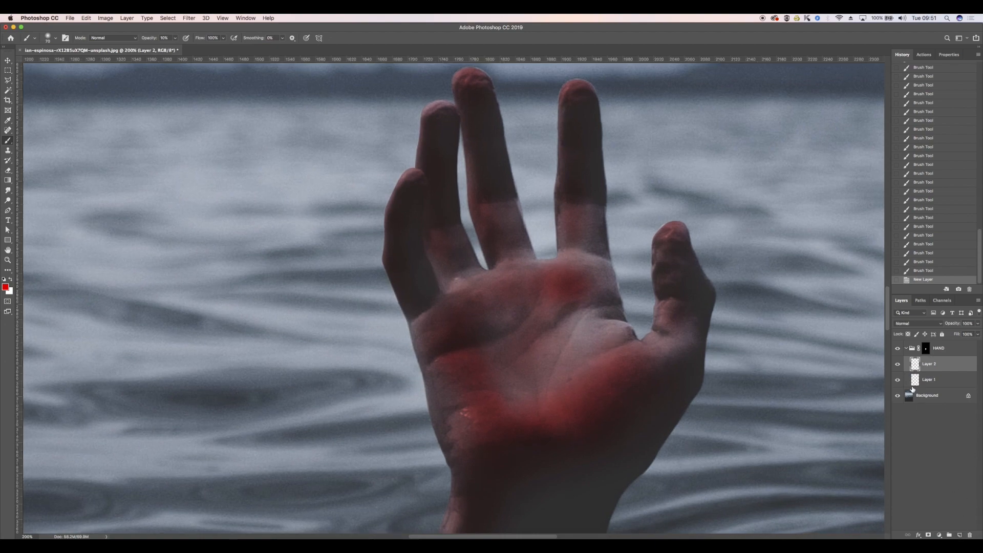
pyautogui.click(918, 322)
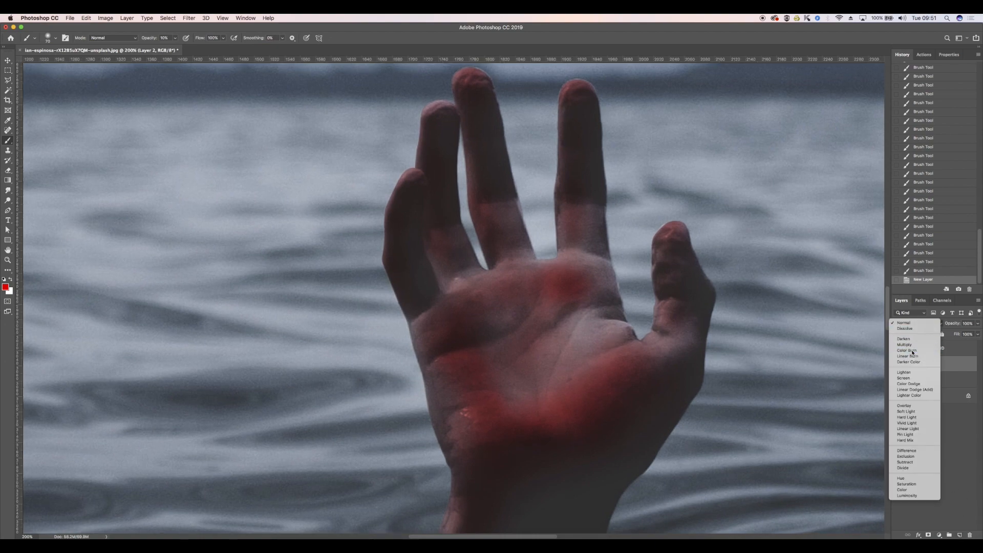
pyautogui.click(905, 350)
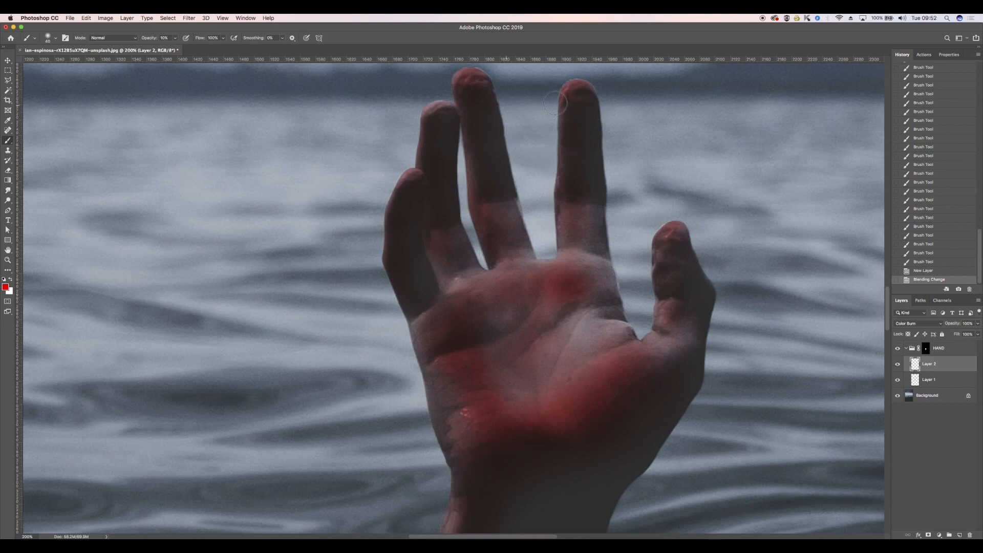
pyautogui.moveTo(557, 103); pyautogui.dragTo(563, 163)
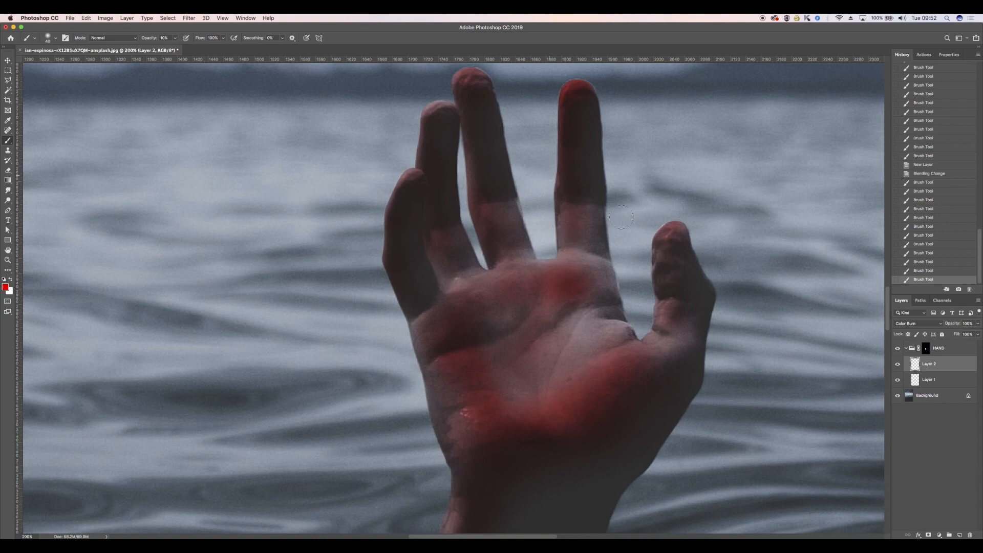
pyautogui.moveTo(623, 216); pyautogui.dragTo(661, 267)
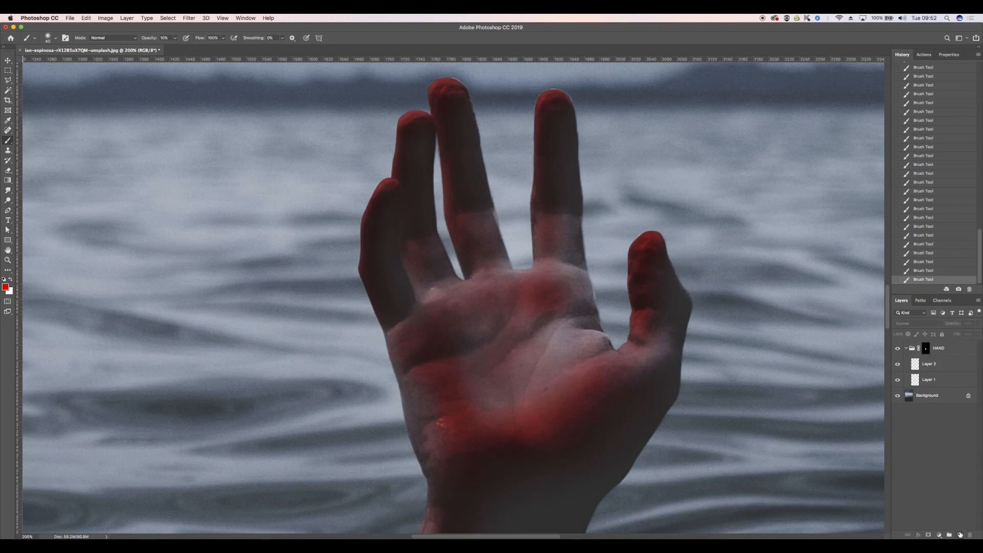
# Add empty Layer 3 and load a spatter-style effects brush for it.
pyautogui.click(55, 38)
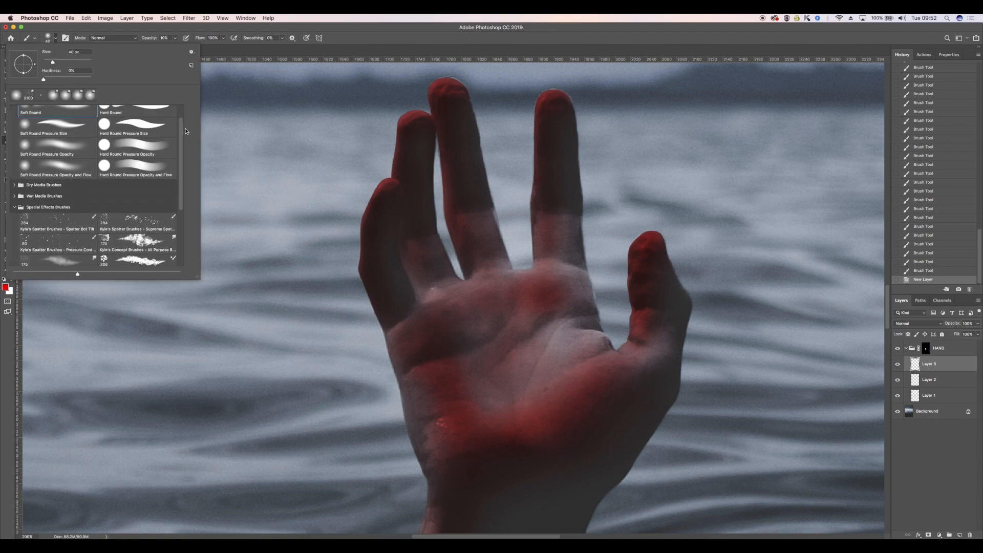
pyautogui.scroll(-3)
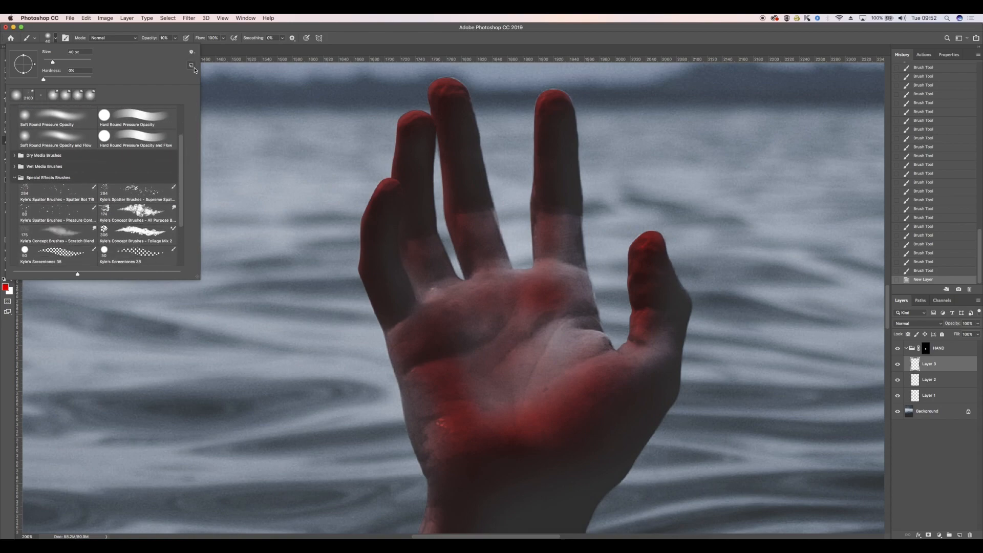
pyautogui.moveTo(192, 65)
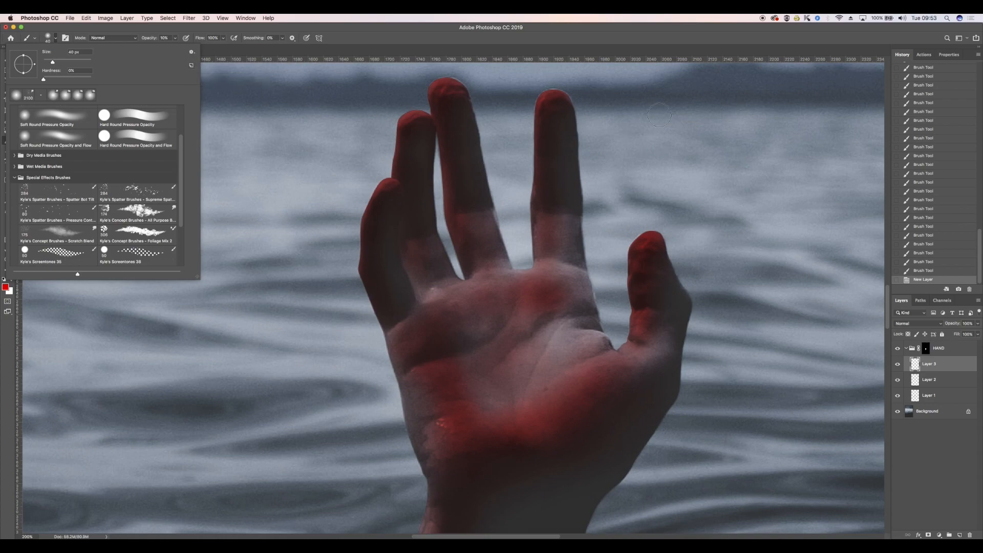
pyautogui.moveTo(450, 267)
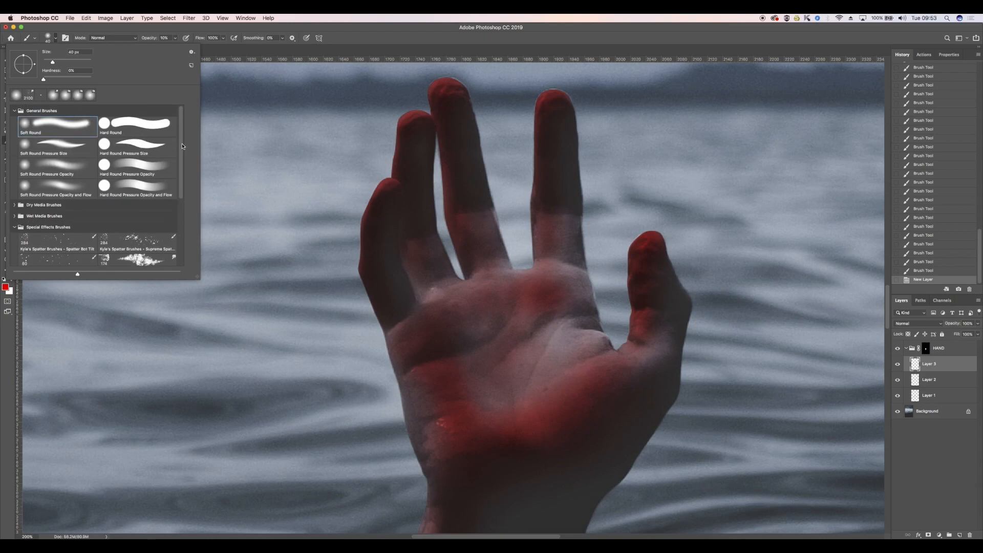
pyautogui.scroll(-3)
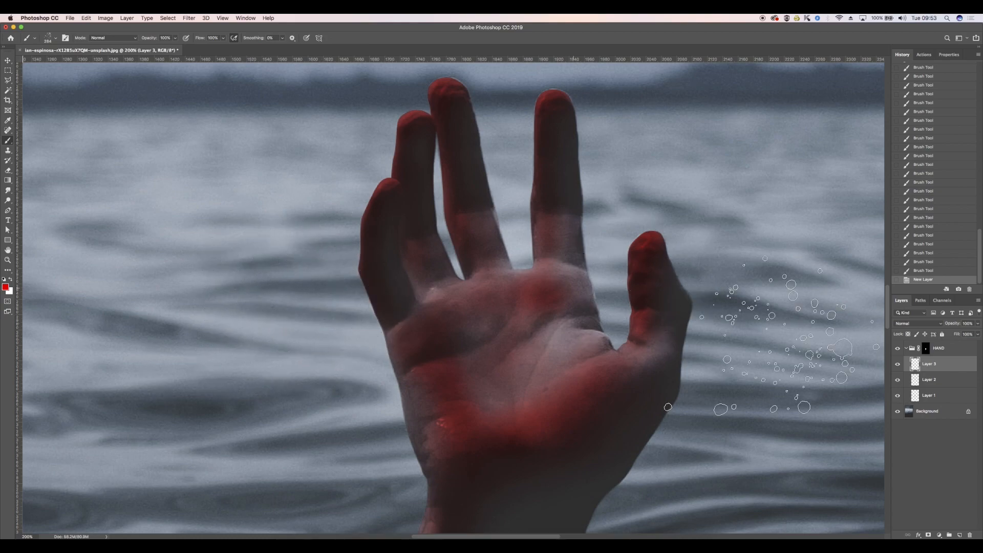
# Stamp red blood spatter over the palm, wrist and fingers on Layer 3.
pyautogui.click(918, 322)
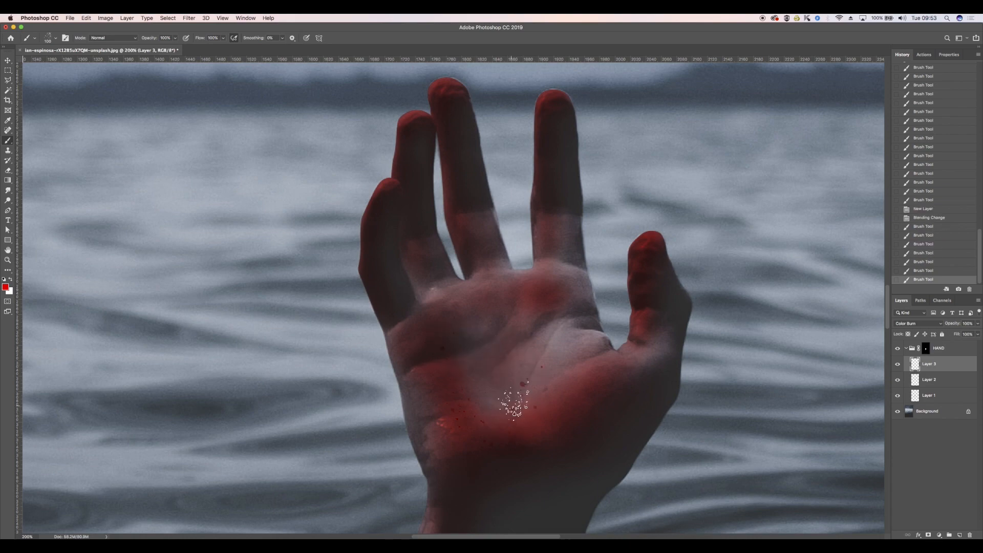
pyautogui.click(420, 326)
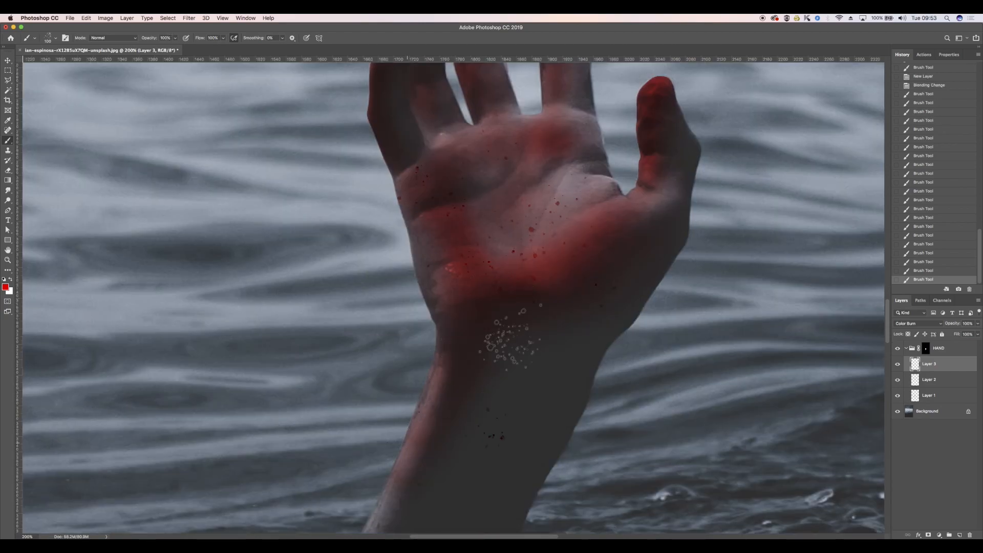
pyautogui.click(504, 339)
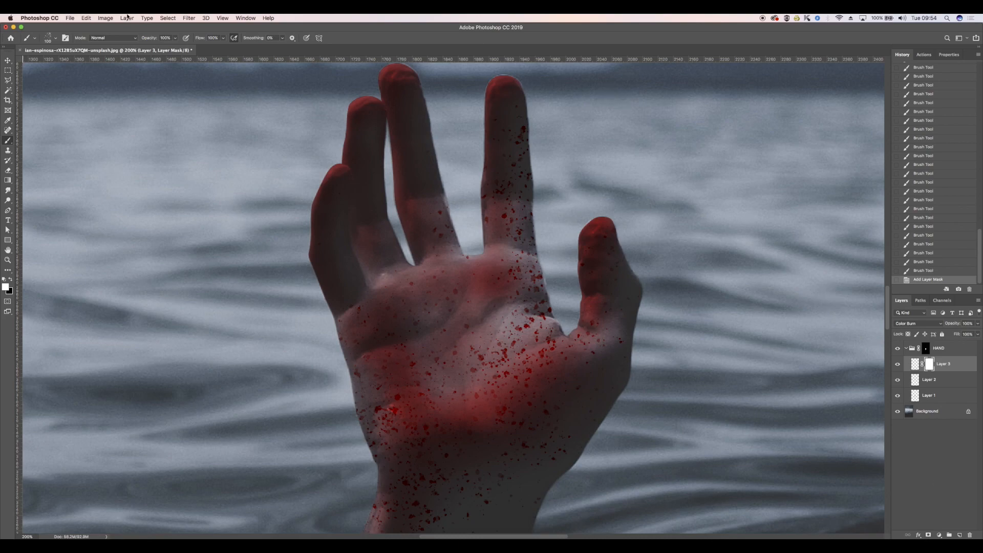
# Paint black on Layer 3's mask to hide spatter on the fingers, upper palm and thumb.
pyautogui.click(48, 38)
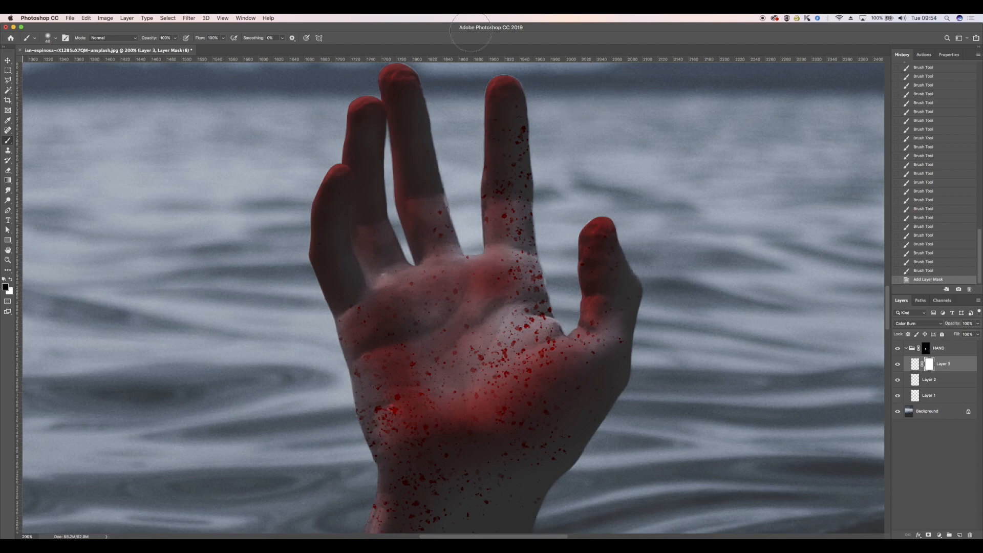
pyautogui.moveTo(439, 263)
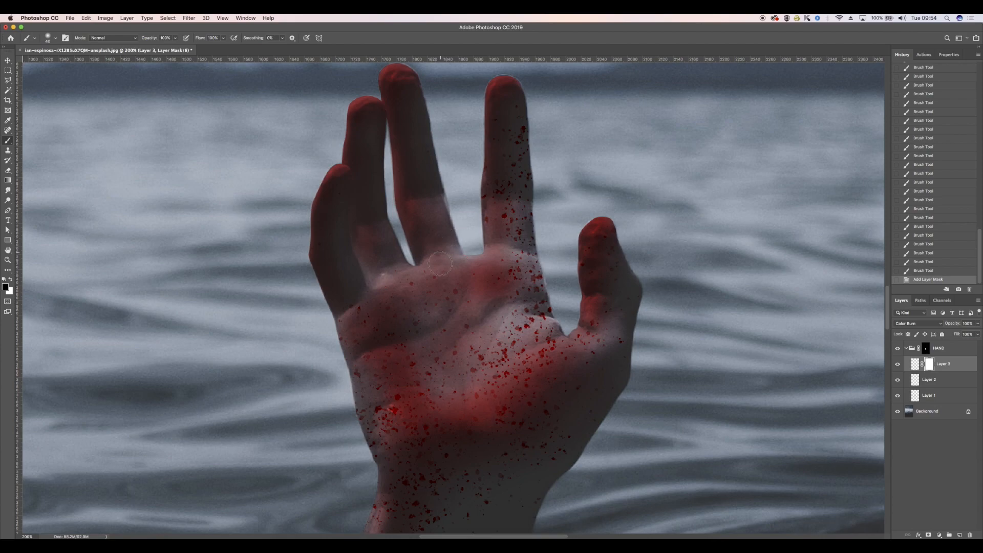
pyautogui.moveTo(439, 263); pyautogui.dragTo(479, 237)
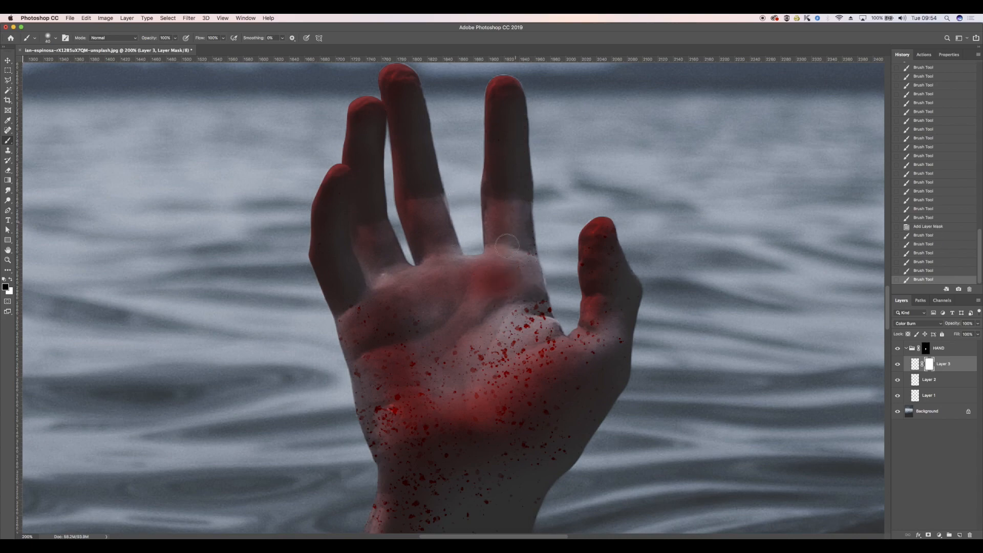
pyautogui.moveTo(508, 245); pyautogui.dragTo(532, 331)
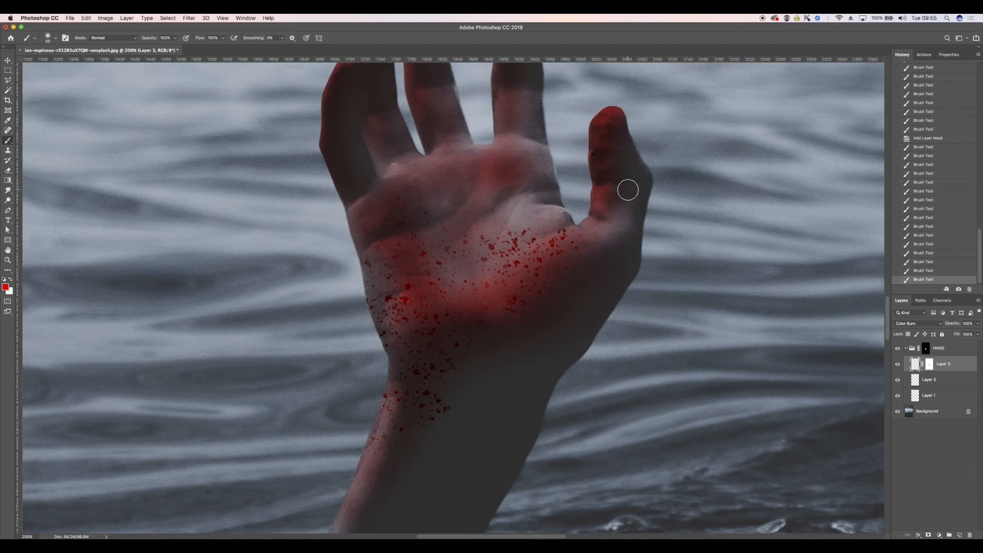
pyautogui.moveTo(584, 175)
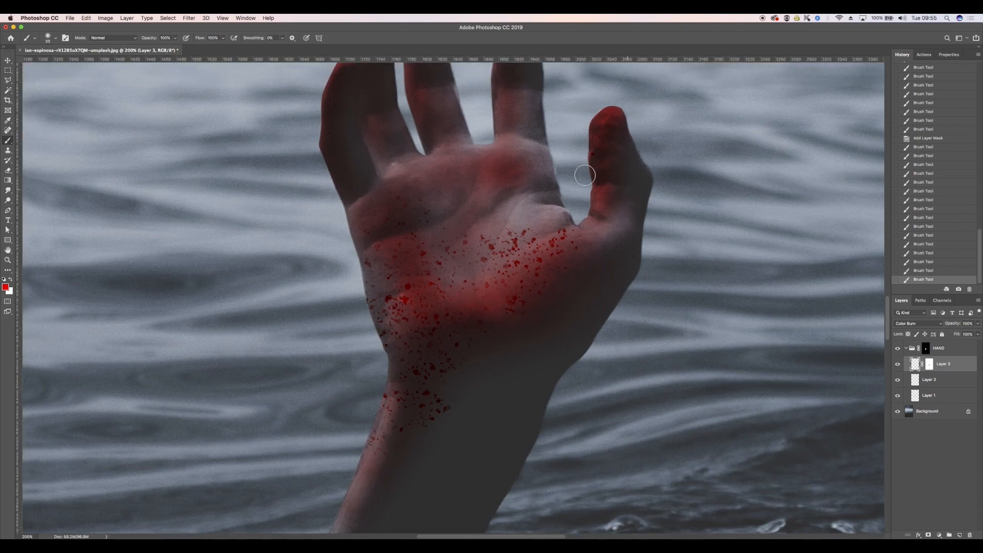
pyautogui.click(188, 17)
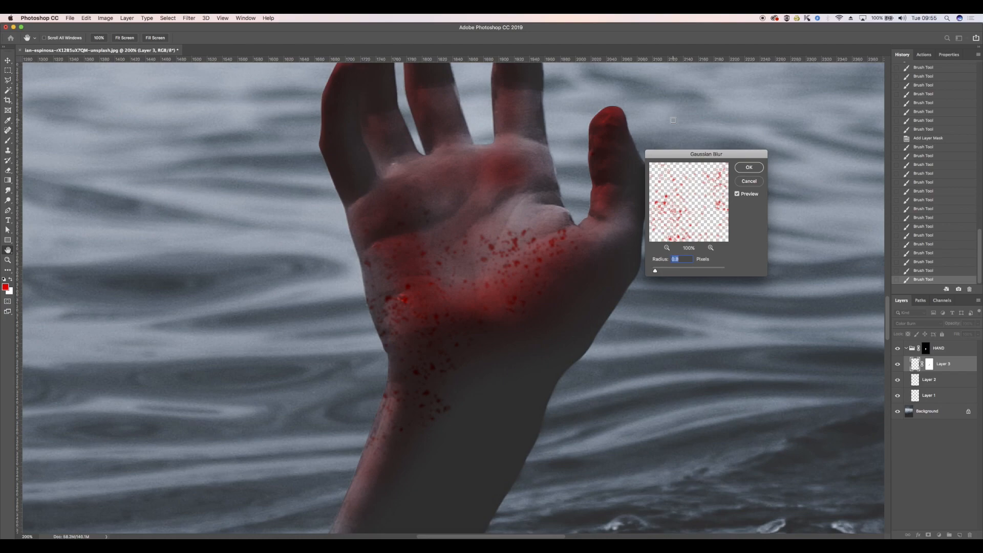
# Apply a slight Gaussian Blur, then Add Noise with raised Amount and Monochromatic to the spatter.
pyautogui.click(747, 167)
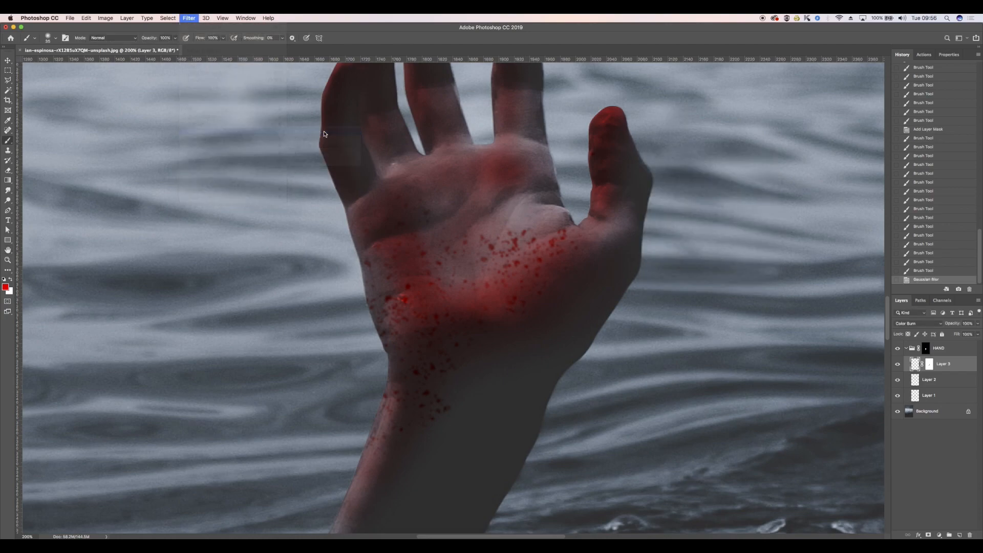
pyautogui.click(188, 17)
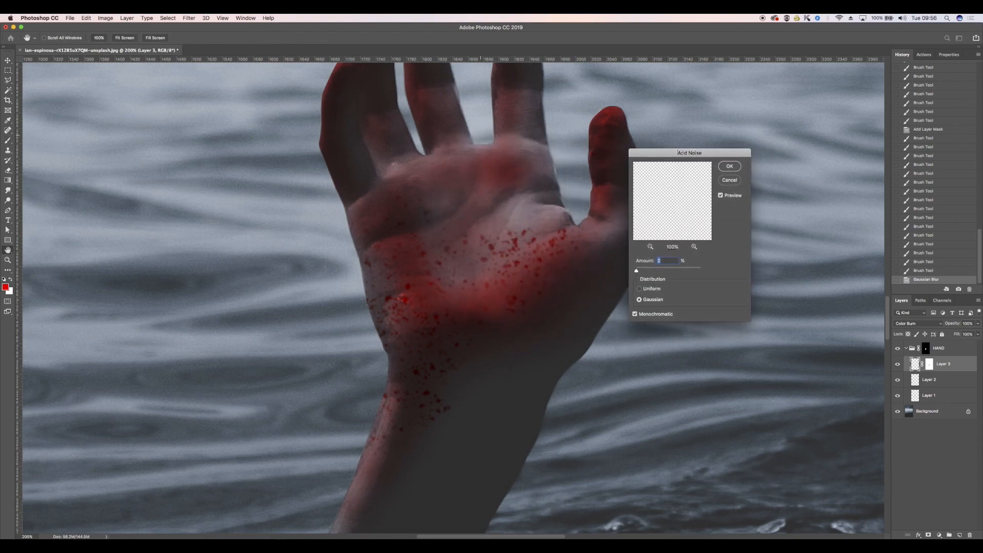
pyautogui.moveTo(636, 270); pyautogui.dragTo(647, 270)
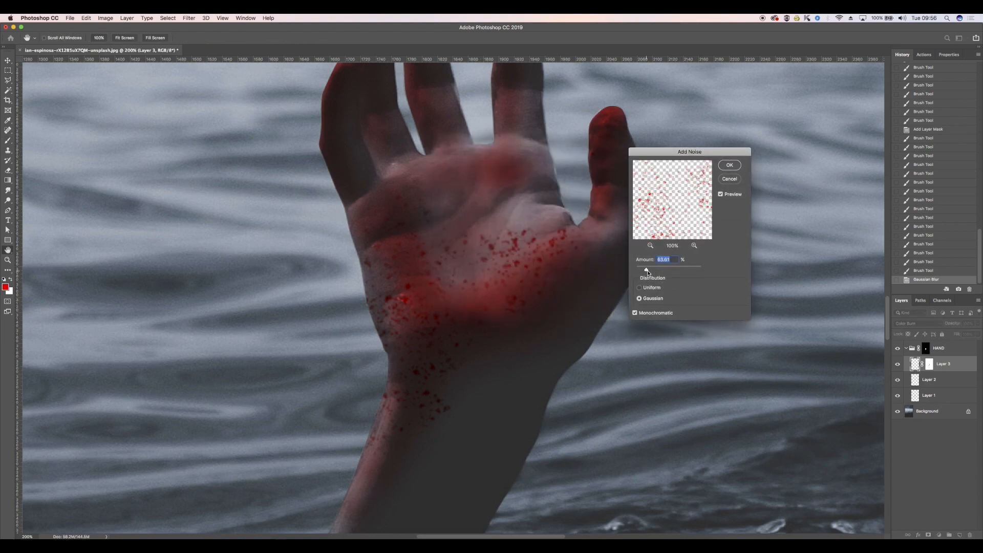
pyautogui.click(728, 165)
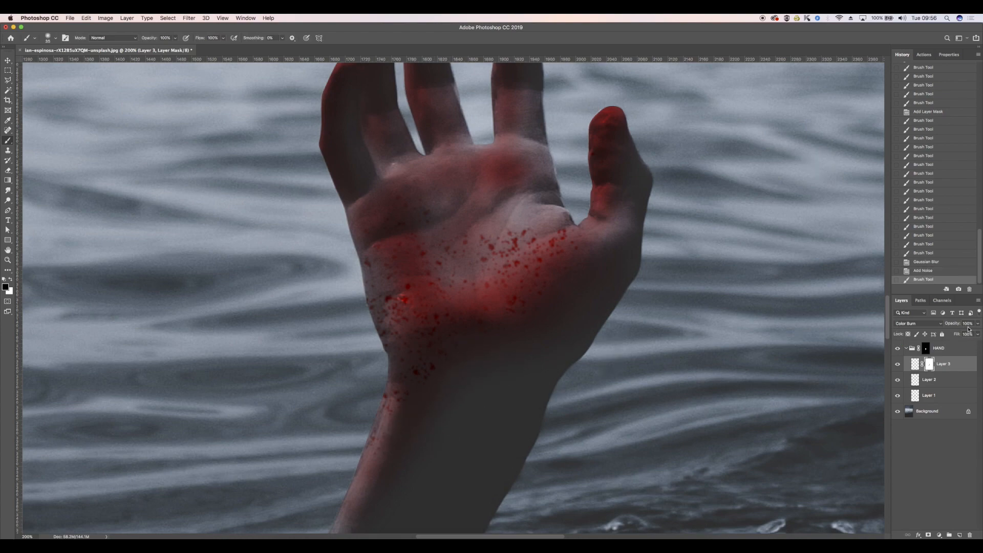
# Lower Layer 3's opacity to about 50% and select the forearm blood layer.
pyautogui.moveTo(969, 323); pyautogui.dragTo(962, 333)
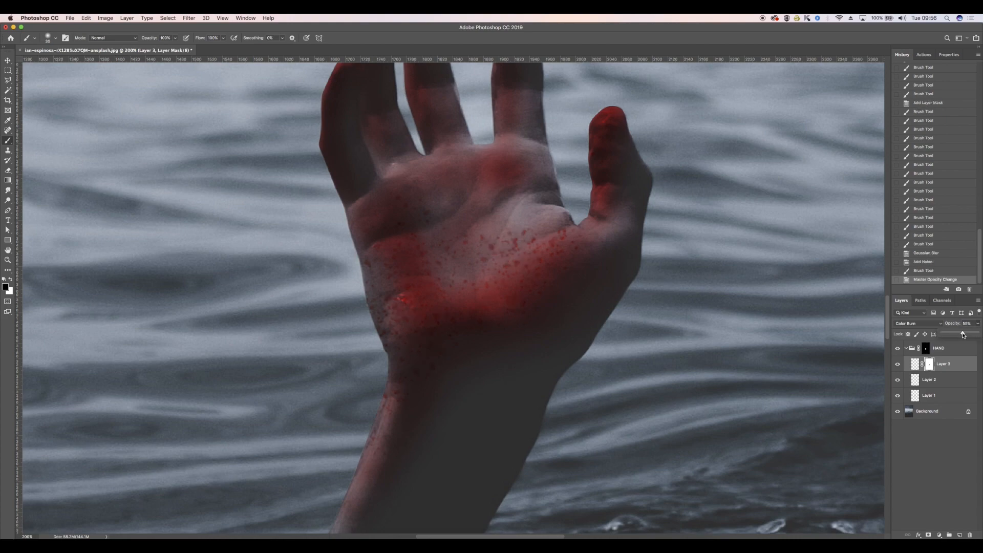
pyautogui.click(968, 324)
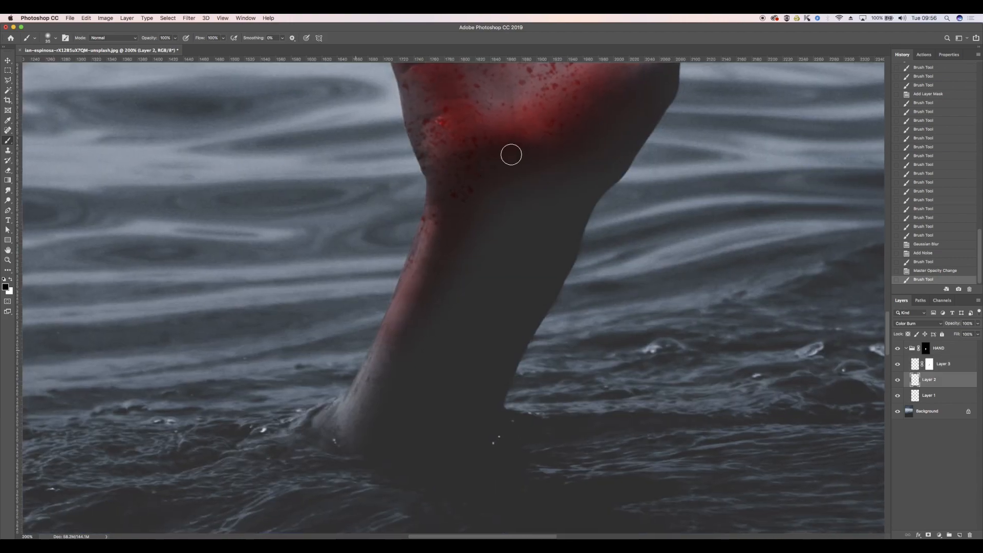
# Mask Layer 2 and fade the red along the lower forearm with a low-opacity black brush.
pyautogui.click(928, 379)
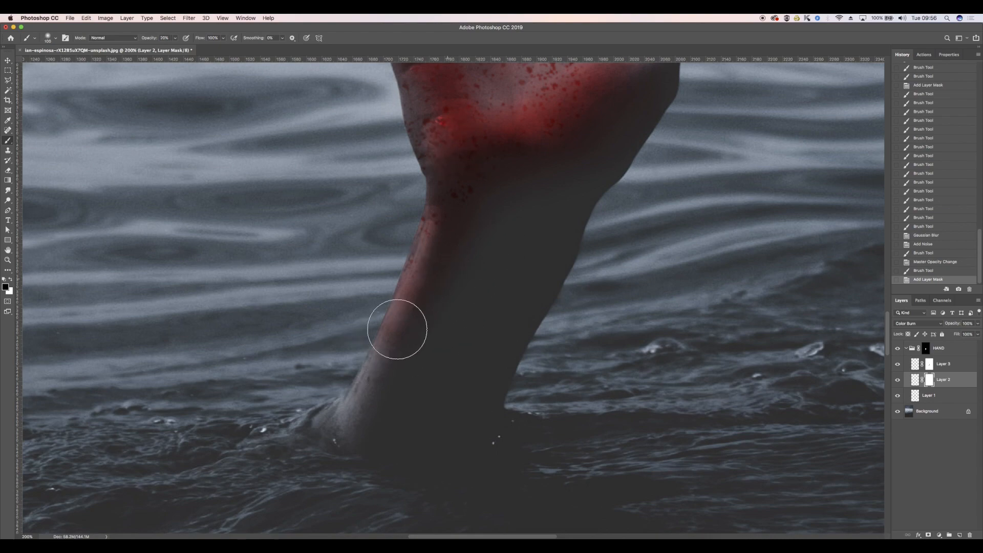
pyautogui.click(929, 395)
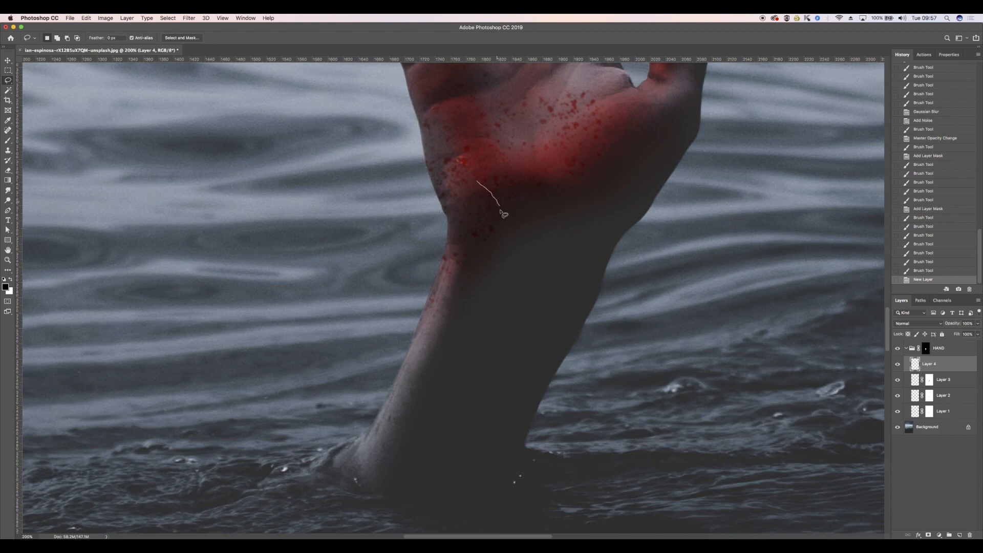
# Lasso a branching drip trail down the forearm, set the layer to Color Burn and choose bright red.
pyautogui.moveTo(500, 213); pyautogui.dragTo(467, 363)
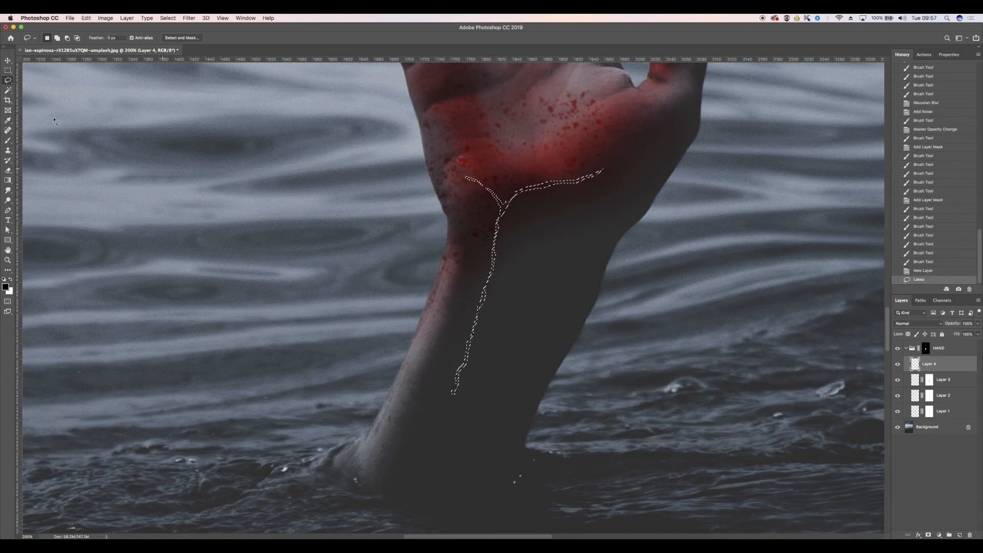
pyautogui.click(918, 323)
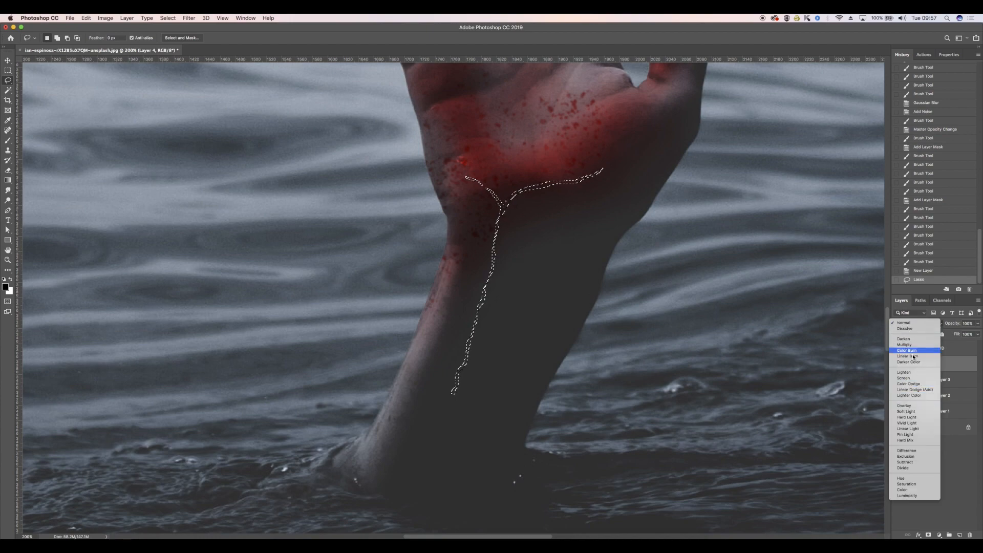
pyautogui.click(906, 350)
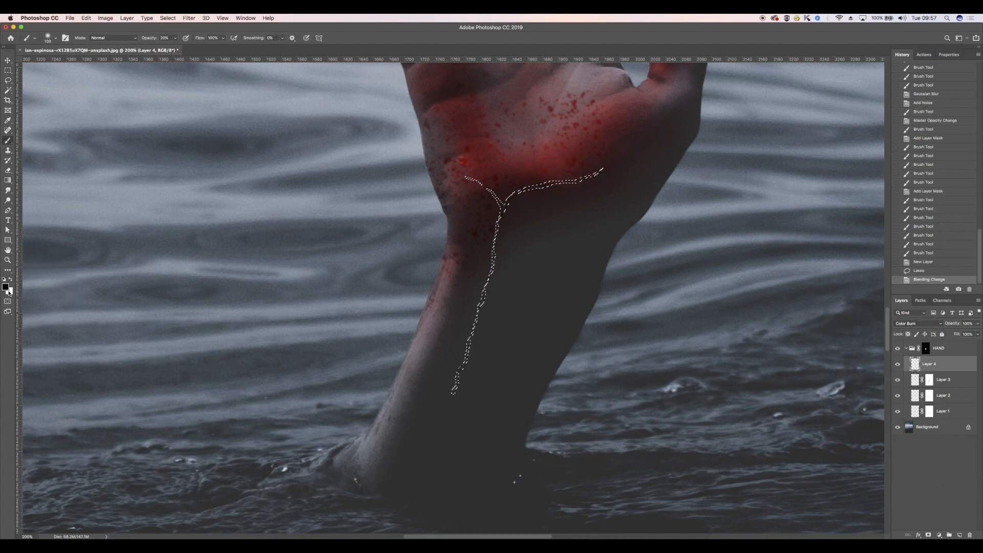
pyautogui.click(6, 287)
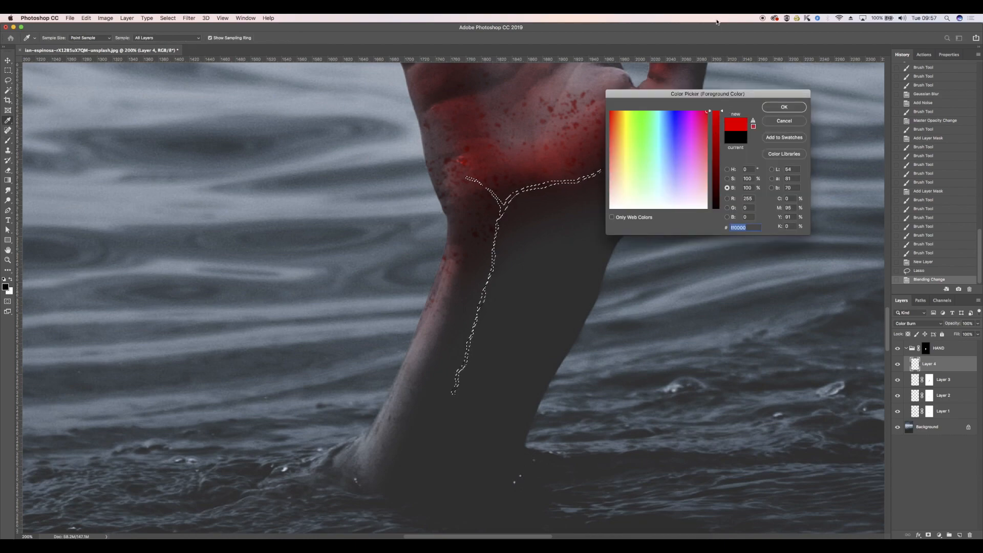
pyautogui.click(783, 106)
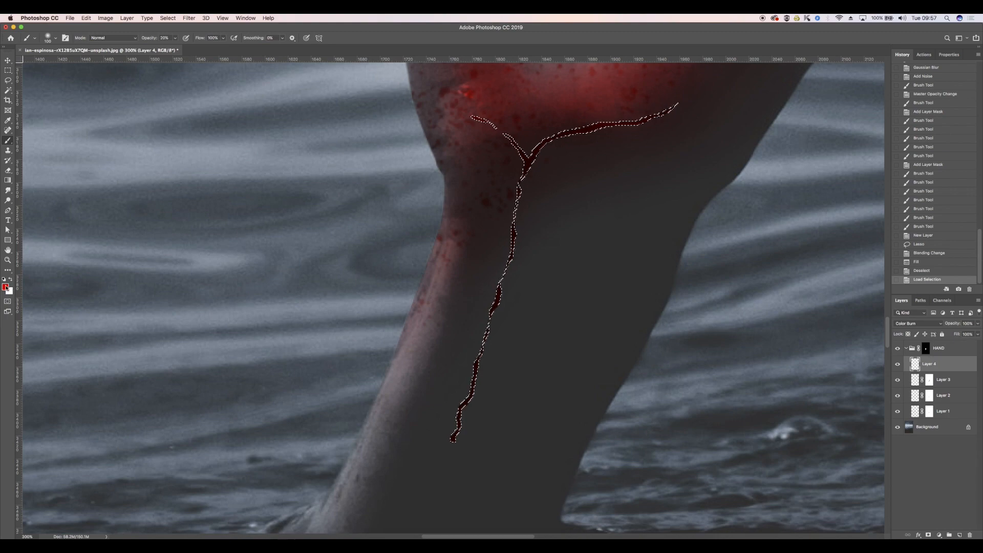
# Choose a darker blood red and brush it into the drip-trail selection on the Color Burn layer.
pyautogui.click(6, 288)
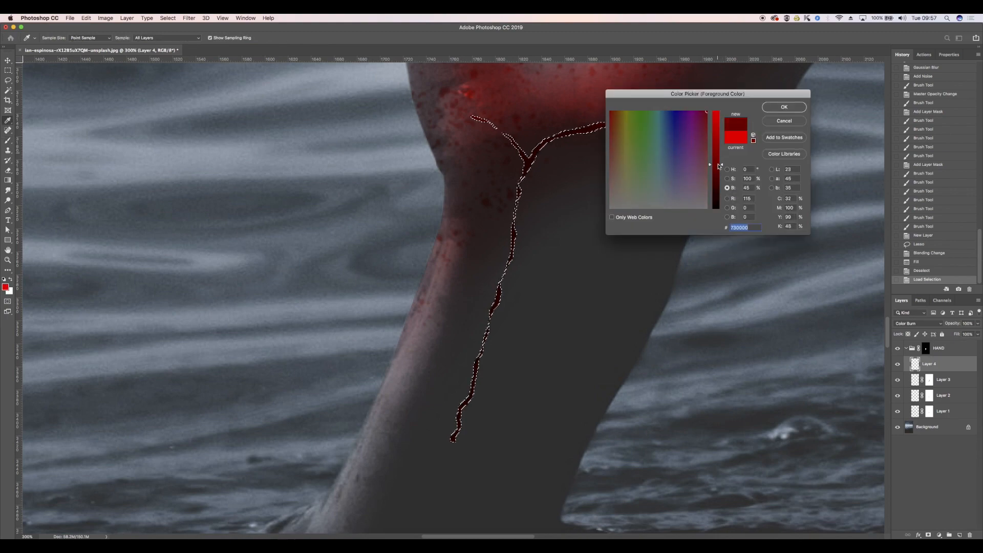
pyautogui.click(783, 106)
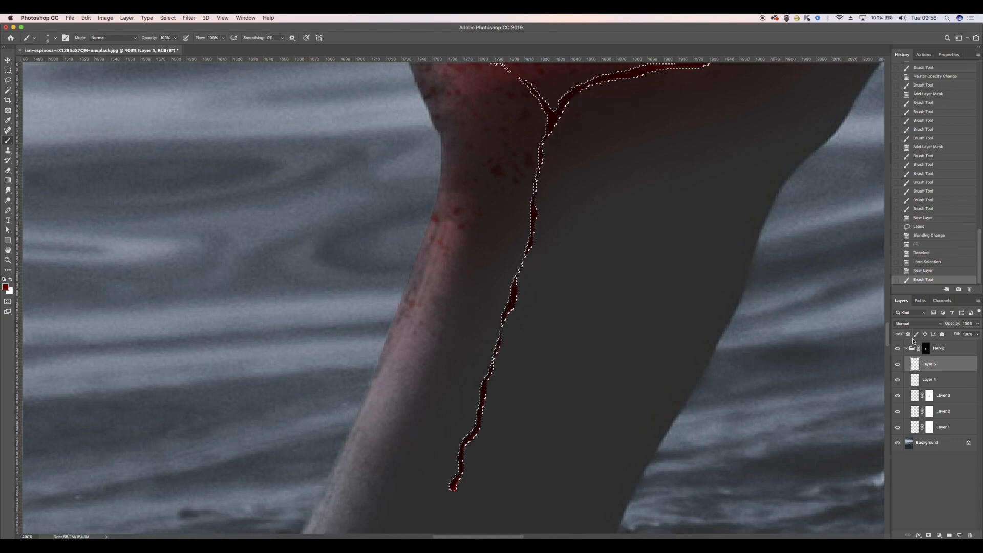
pyautogui.click(916, 323)
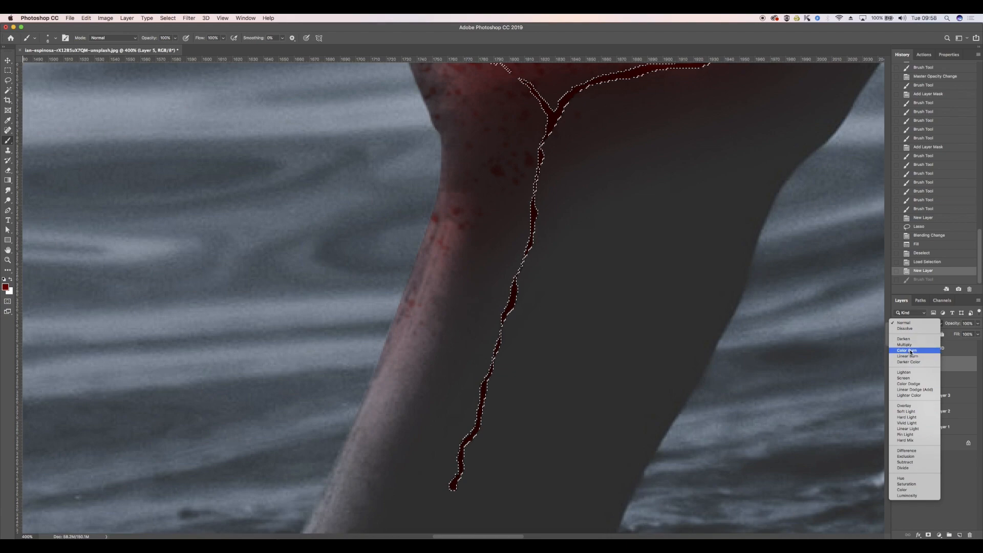
pyautogui.click(906, 350)
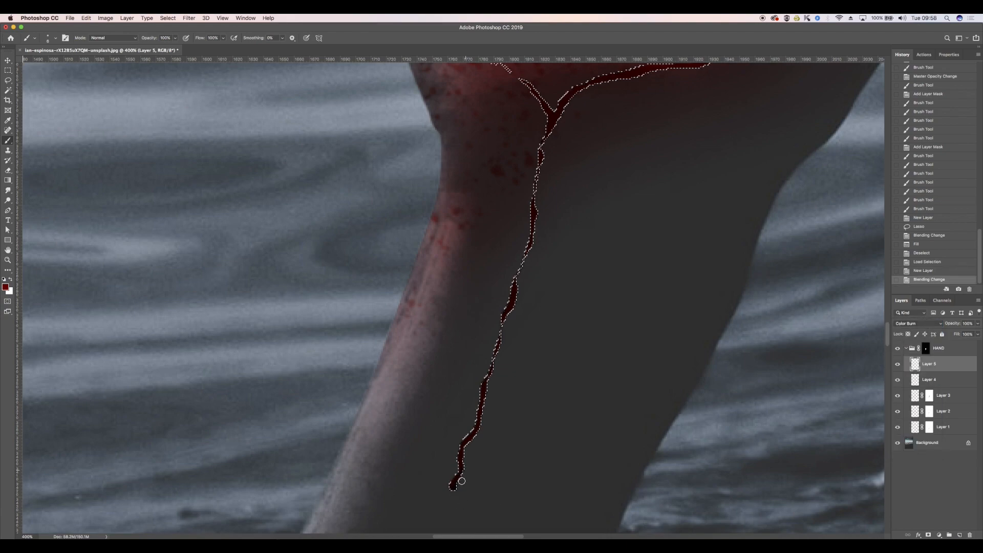
pyautogui.moveTo(458, 485); pyautogui.dragTo(508, 322)
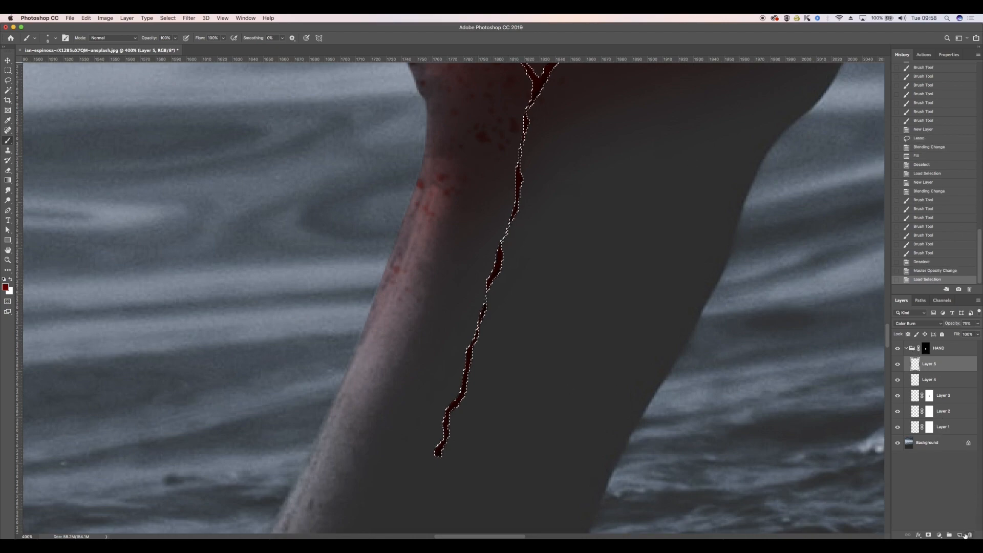
# Add a new layer and paint red along the drip trail over the darker fill.
pyautogui.click(6, 287)
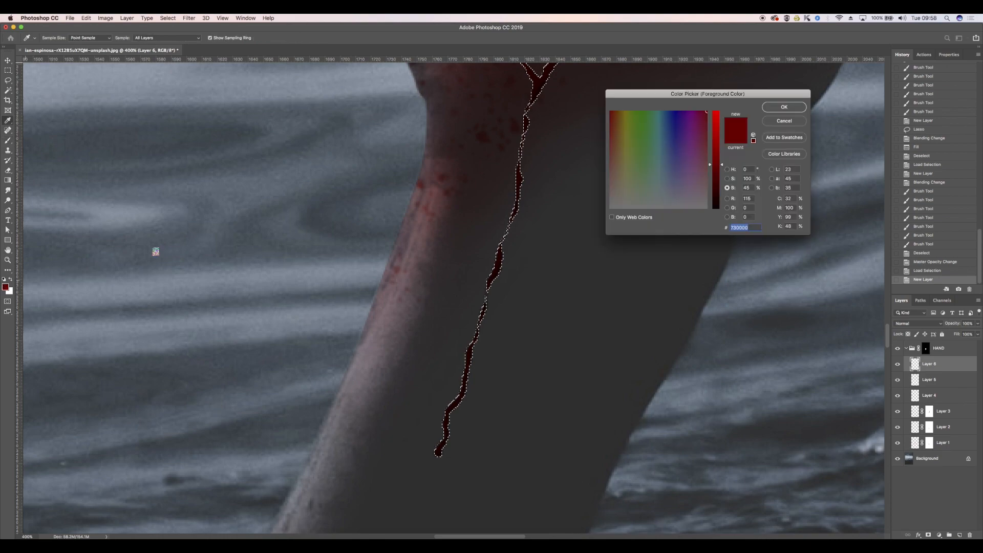
pyautogui.click(783, 106)
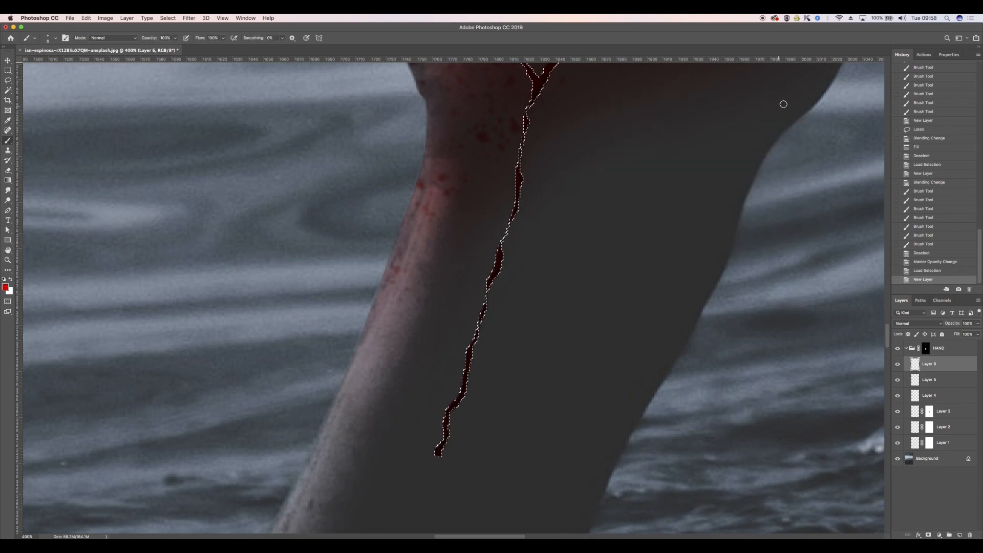
pyautogui.click(434, 442)
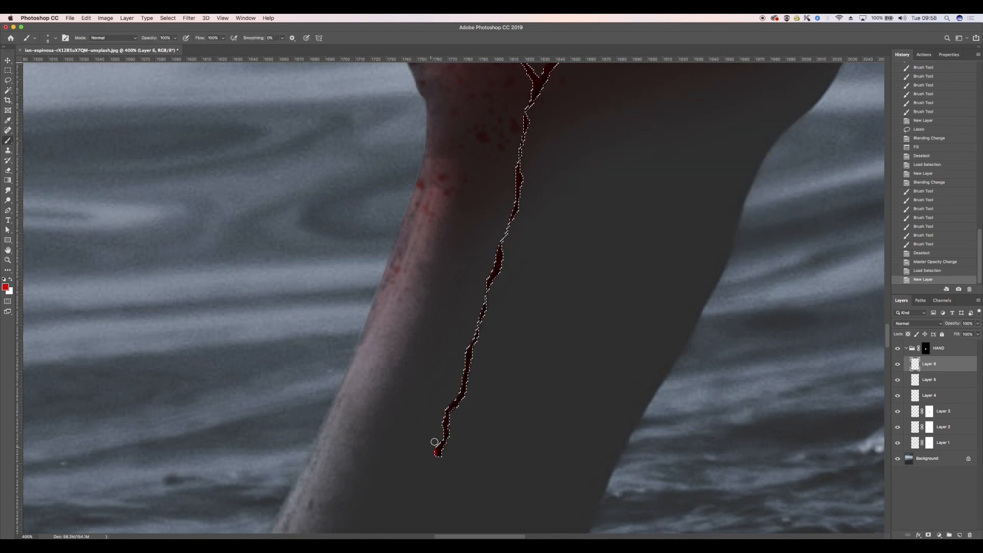
pyautogui.moveTo(434, 442); pyautogui.dragTo(513, 168)
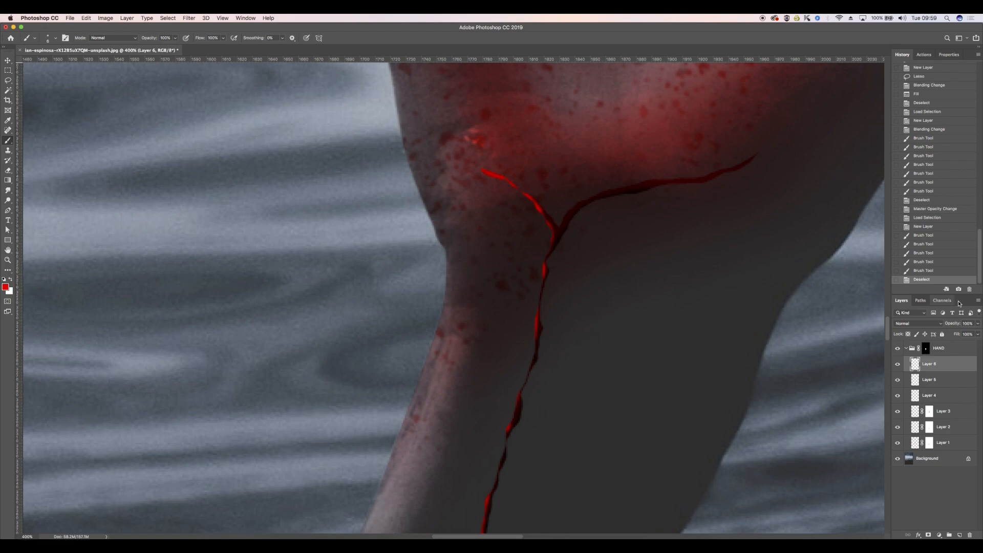
# Lower the bright trail's opacity and give it a slight Gaussian Blur.
pyautogui.click(968, 322)
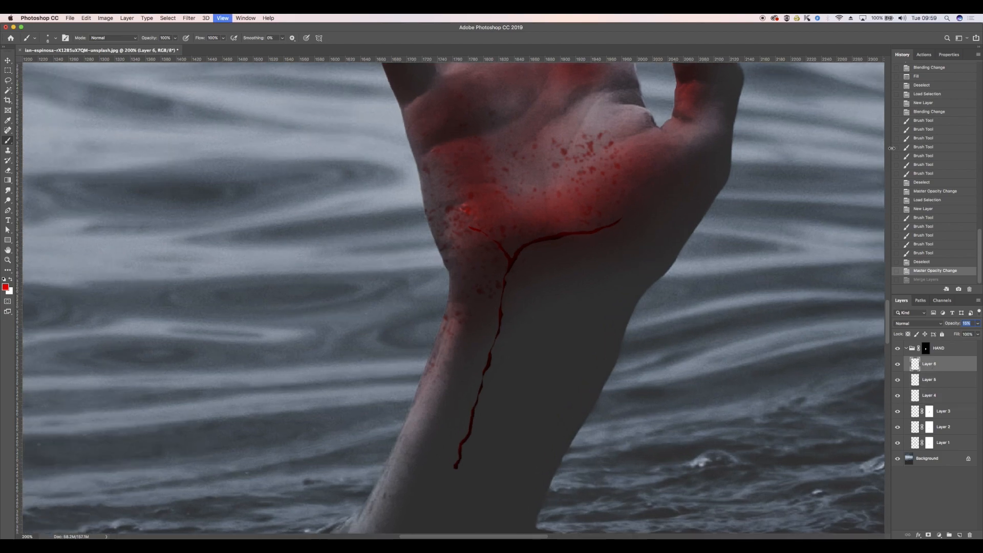
pyautogui.click(188, 18)
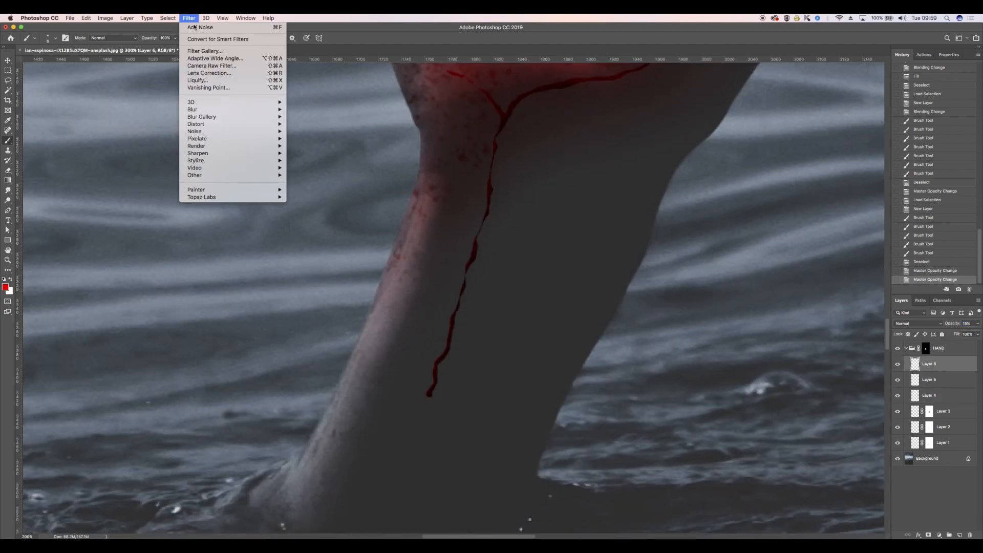
pyautogui.click(192, 110)
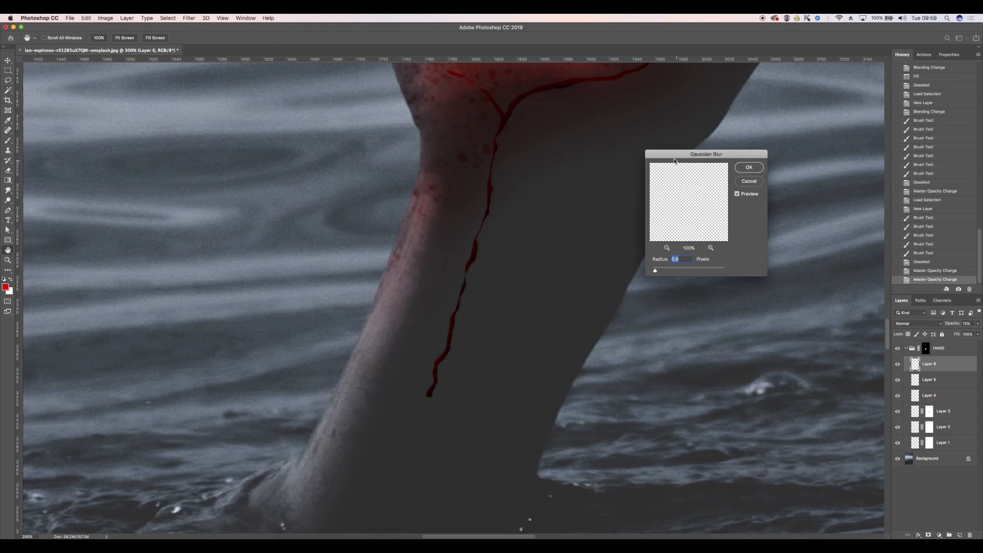
pyautogui.click(748, 167)
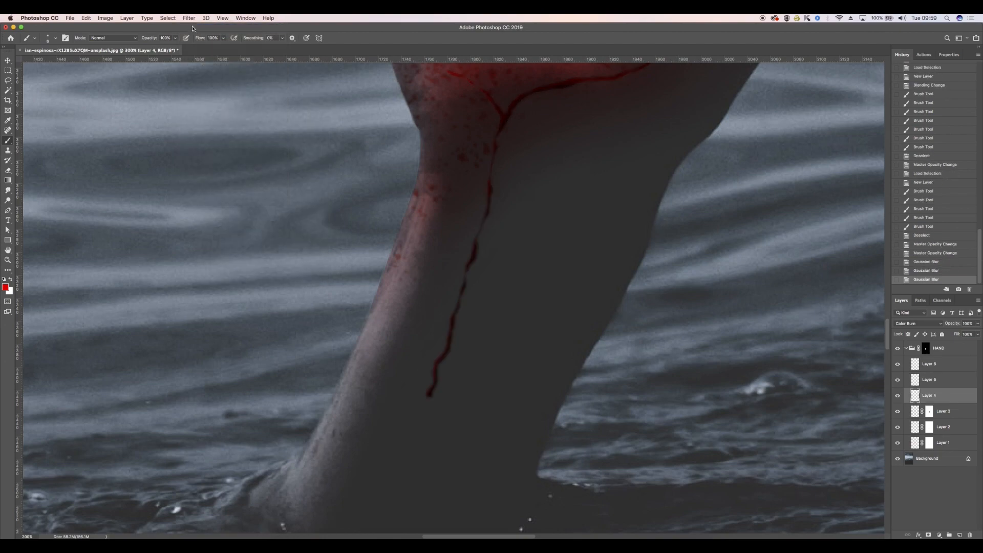
# Gaussian-blur the other blood layer and add noise grain so it blends in.
pyautogui.click(188, 18)
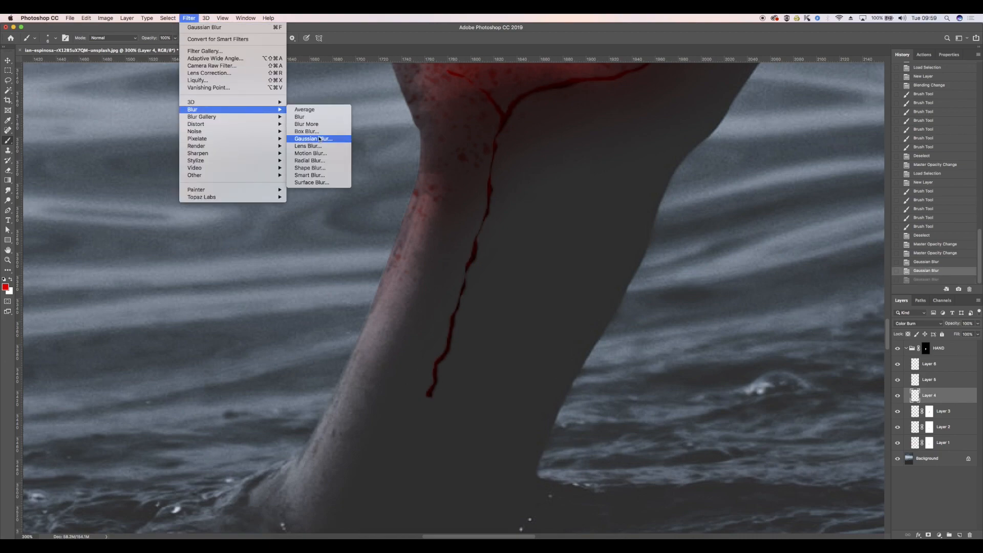
pyautogui.click(313, 139)
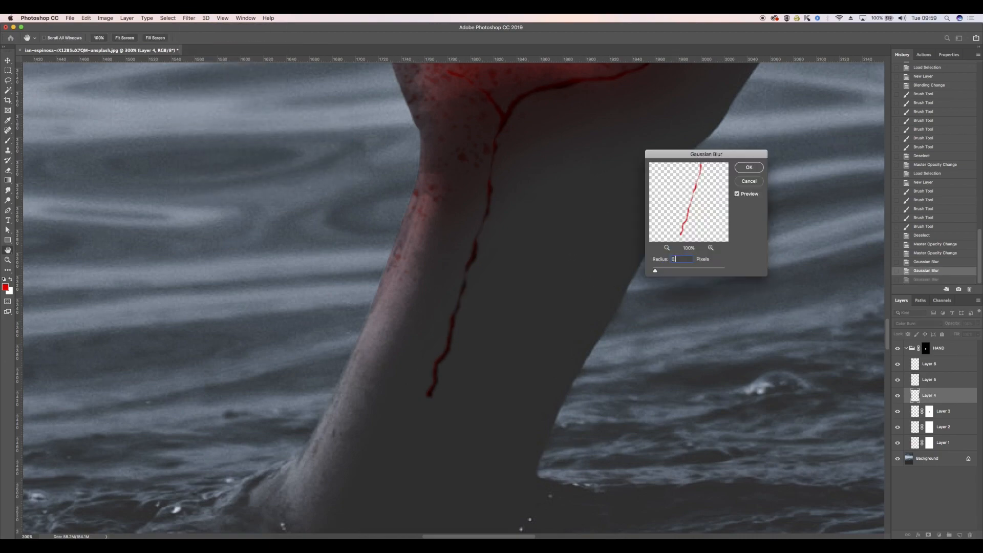
pyautogui.click(747, 167)
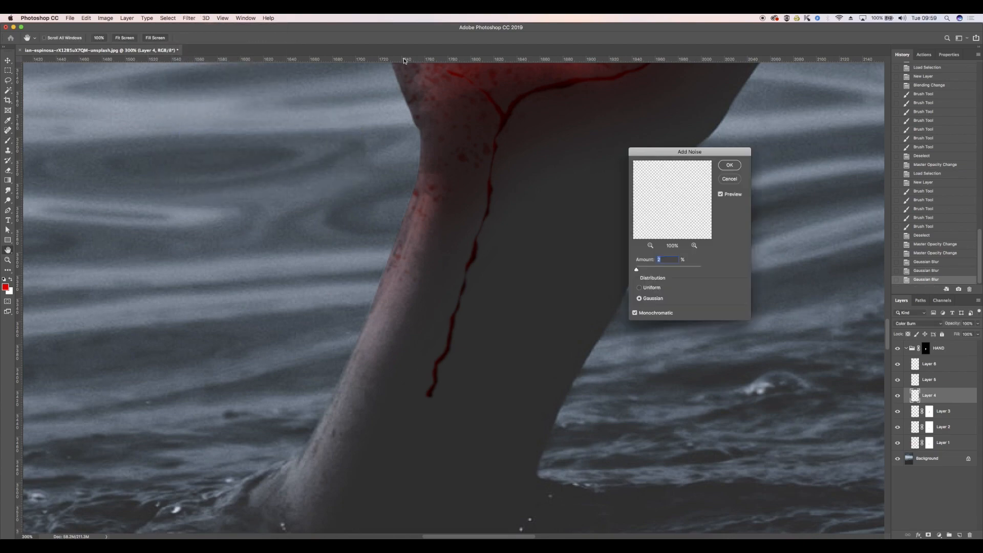
pyautogui.click(729, 165)
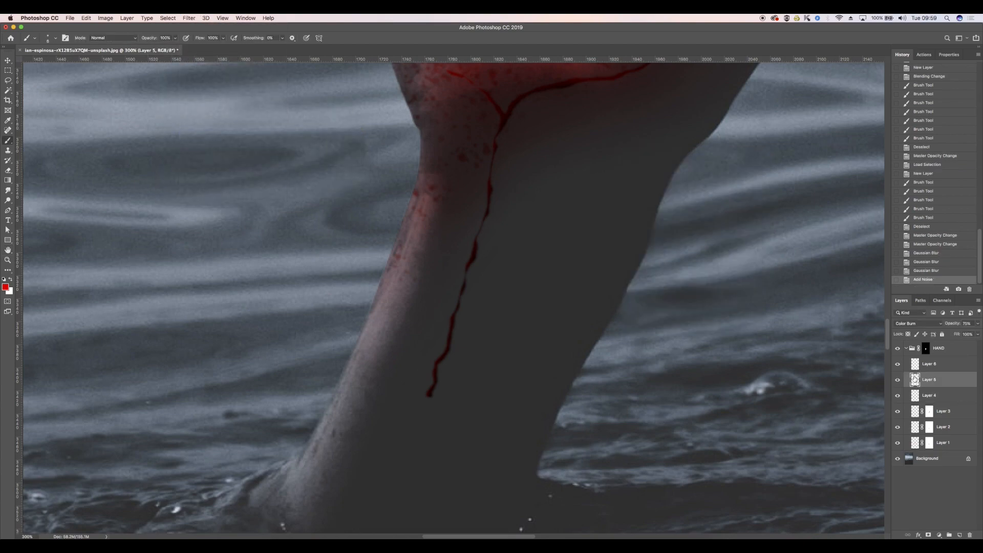
pyautogui.click(189, 18)
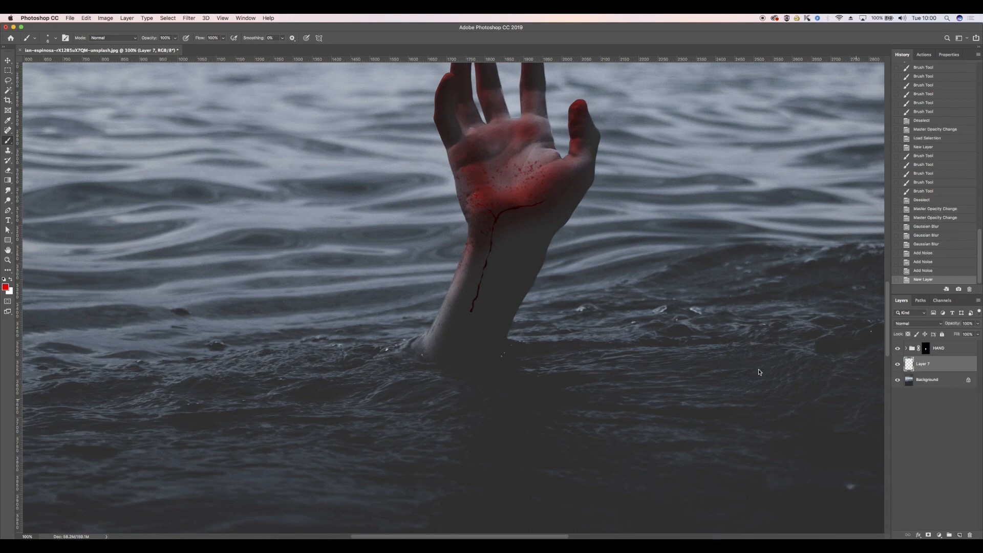
# On a Color Burn layer below HAND, brush red into the water around the arm.
pyautogui.click(6, 287)
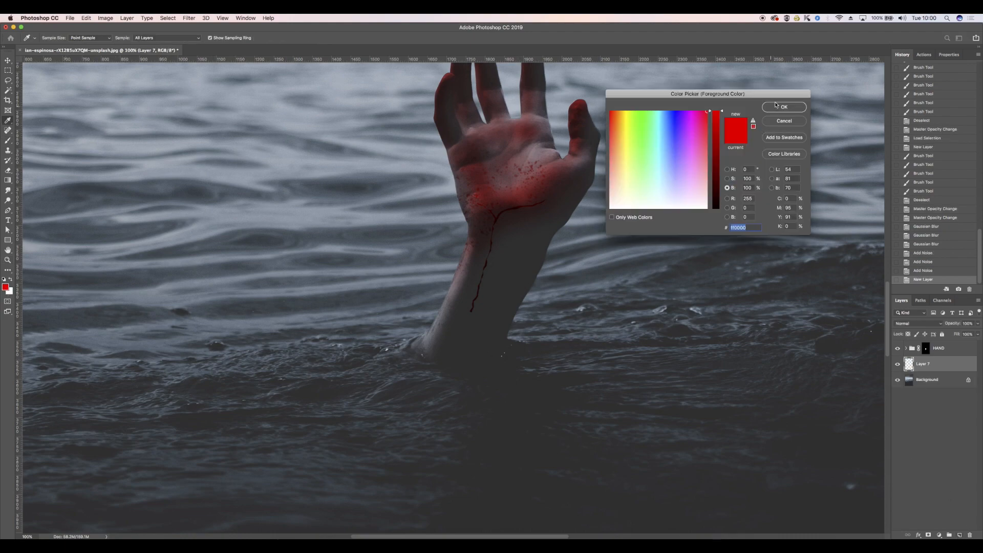
pyautogui.click(783, 106)
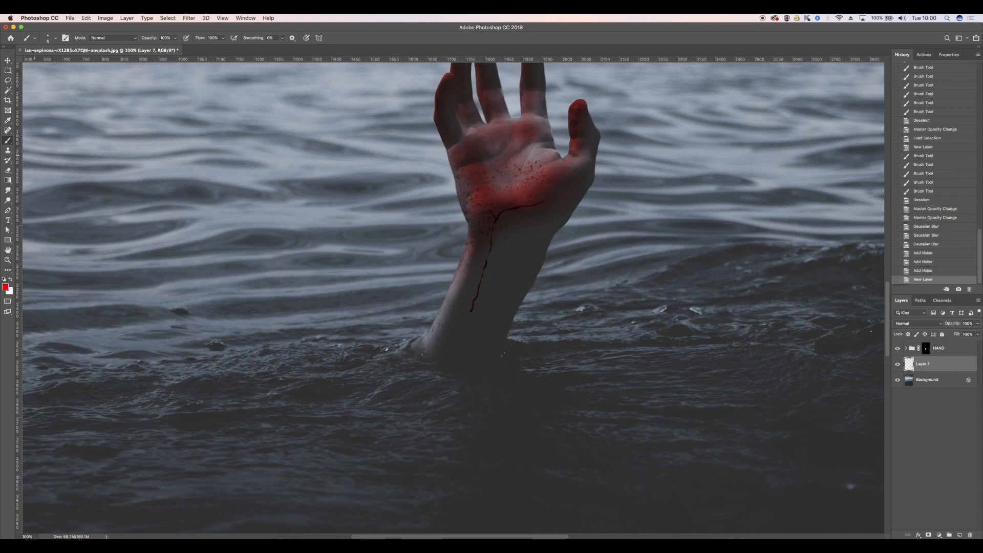
pyautogui.click(917, 322)
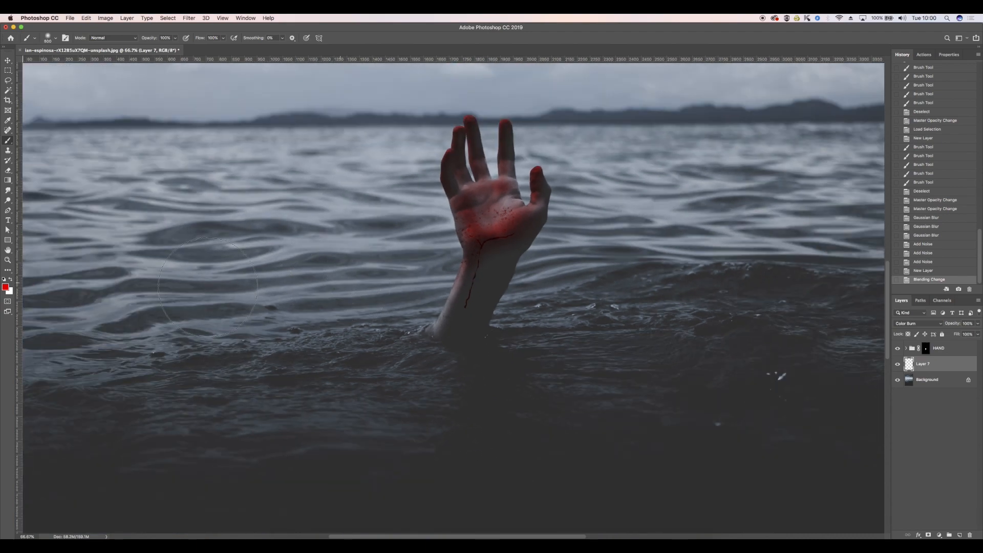
pyautogui.moveTo(201, 285); pyautogui.dragTo(721, 357)
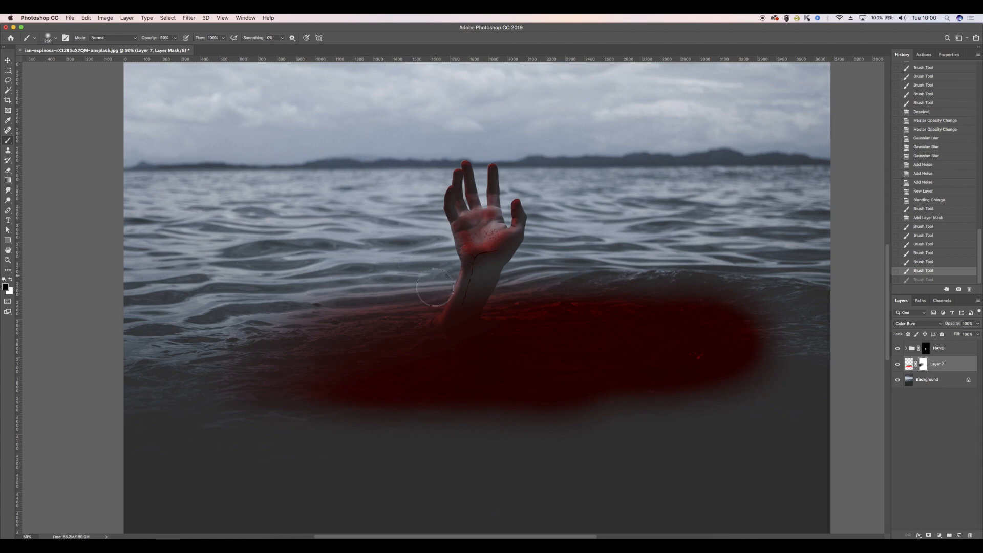
# Mask away the edges of the red water so it fades out, then deselect.
pyautogui.moveTo(436, 285); pyautogui.dragTo(770, 233)
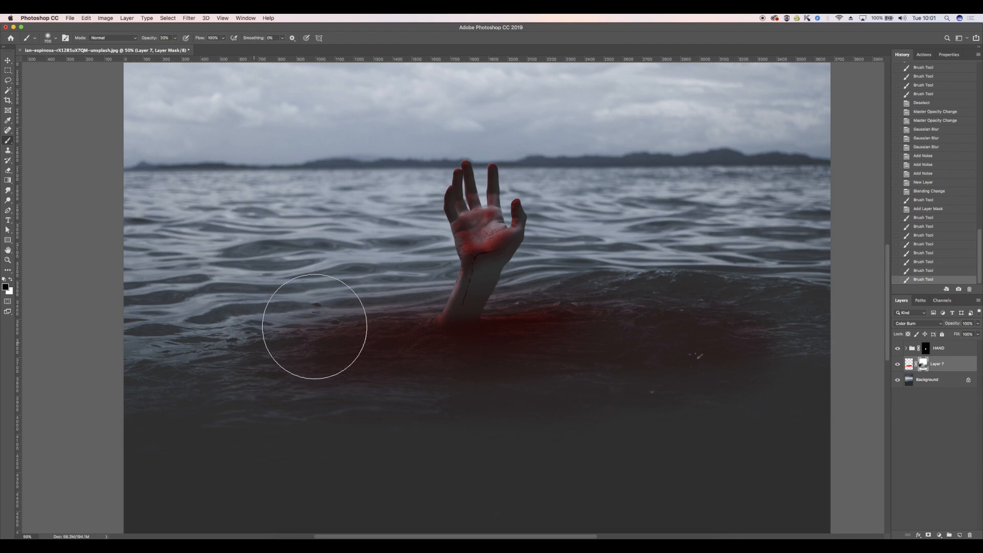
pyautogui.moveTo(313, 326); pyautogui.dragTo(756, 329)
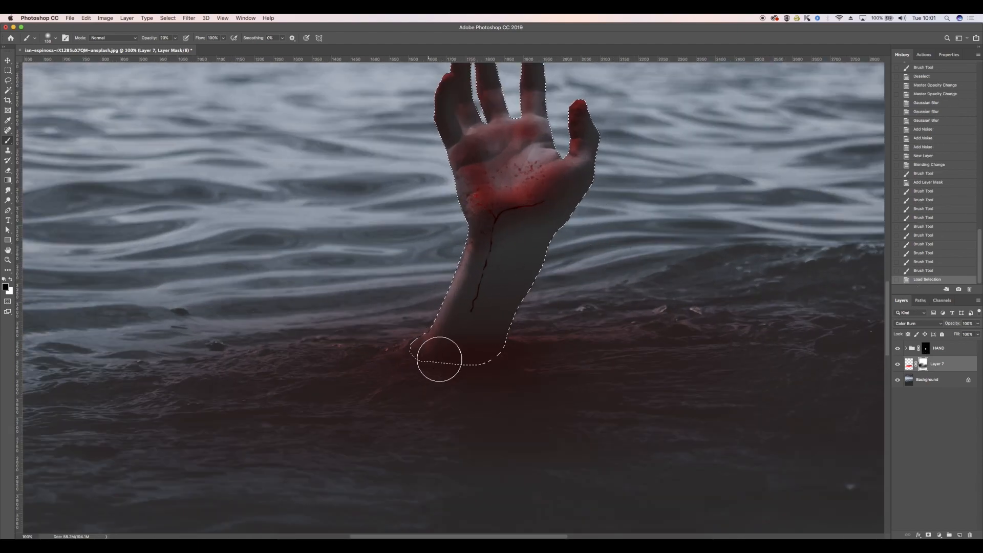
pyautogui.press('cmd+d')
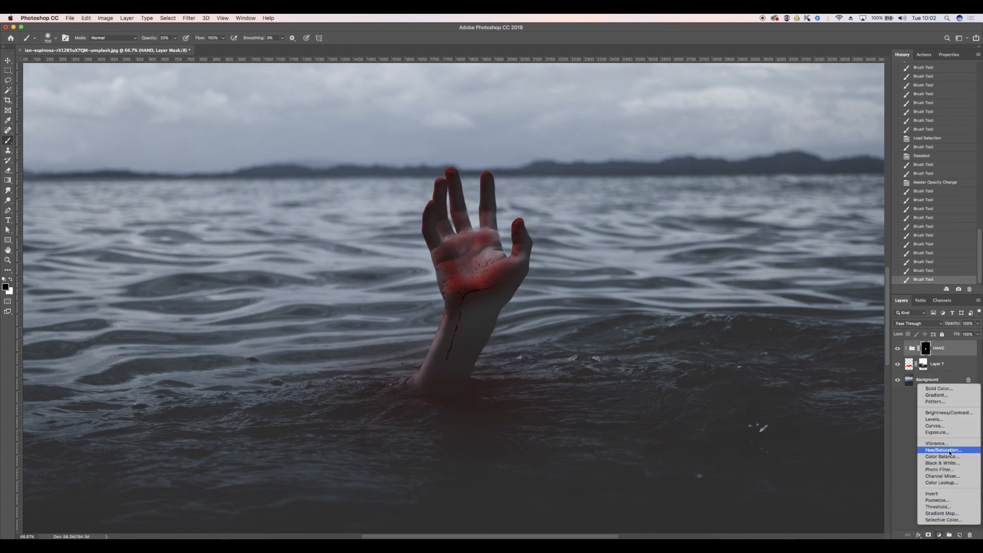
# Add a Hue/Saturation adjustment layer and pull down saturation on the Reds channel.
pyautogui.click(942, 449)
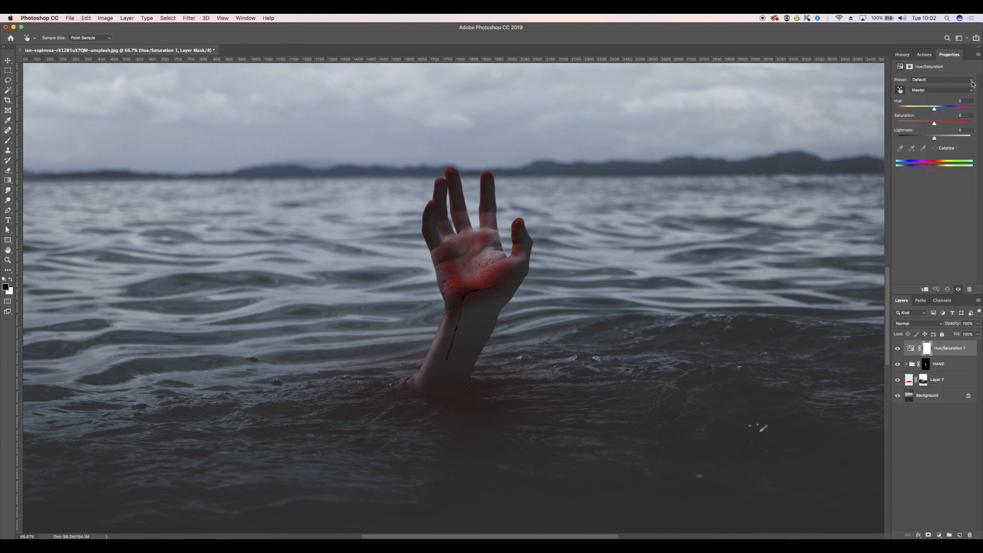
pyautogui.click(939, 90)
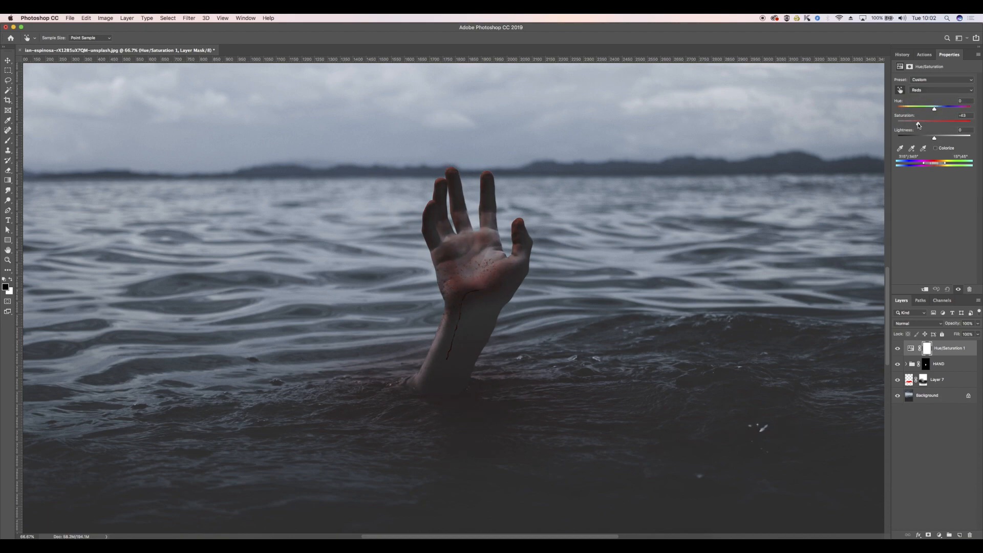
pyautogui.moveTo(933, 121); pyautogui.dragTo(931, 120)
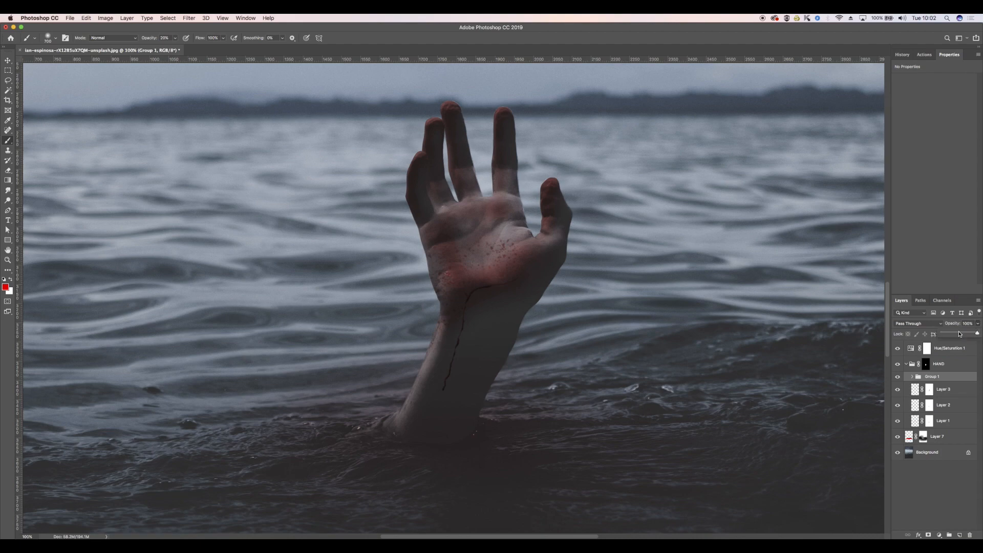
# Lower Group 1's opacity to about 32% to fade the blood layers.
pyautogui.click(967, 322)
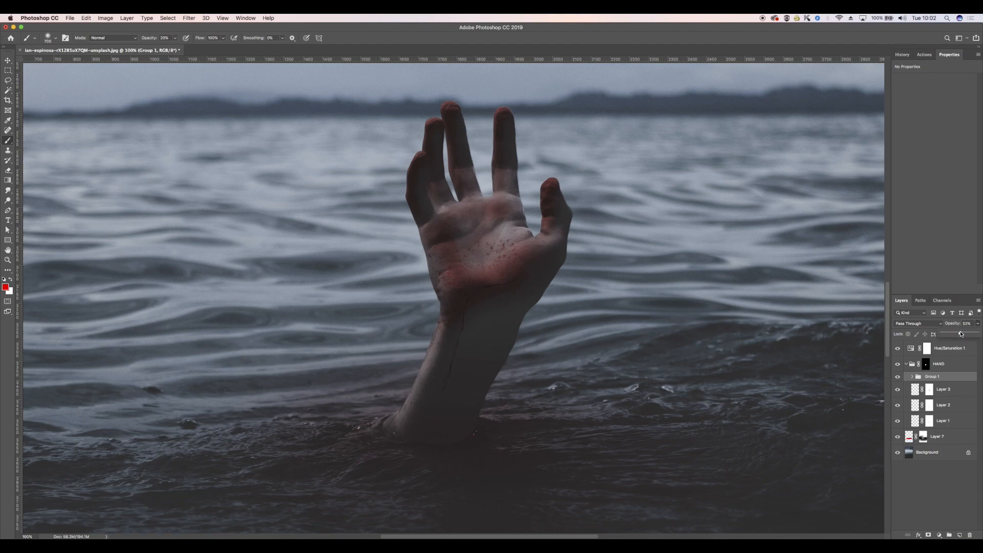